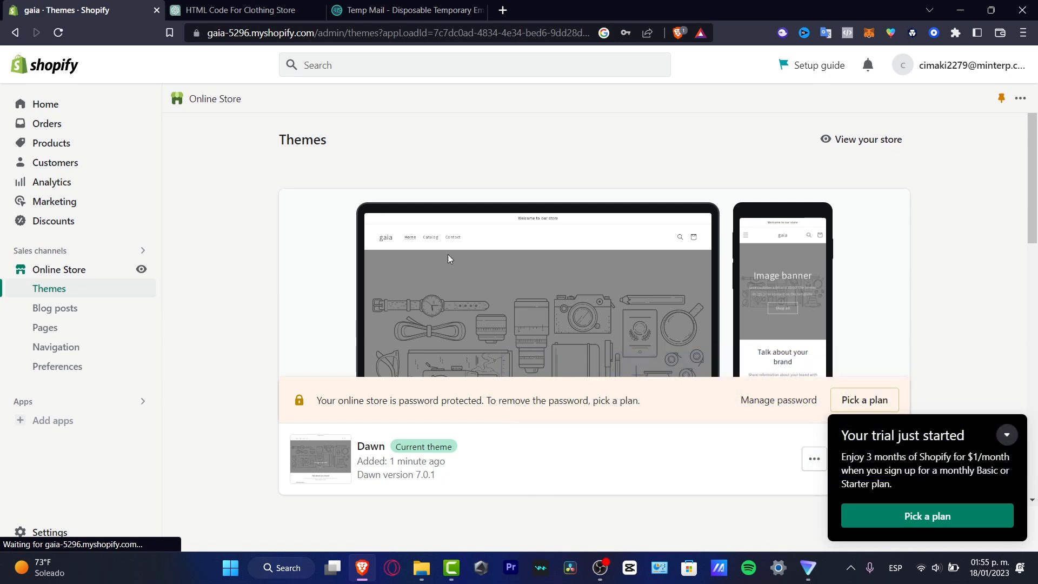
mouse_move(86, 94)
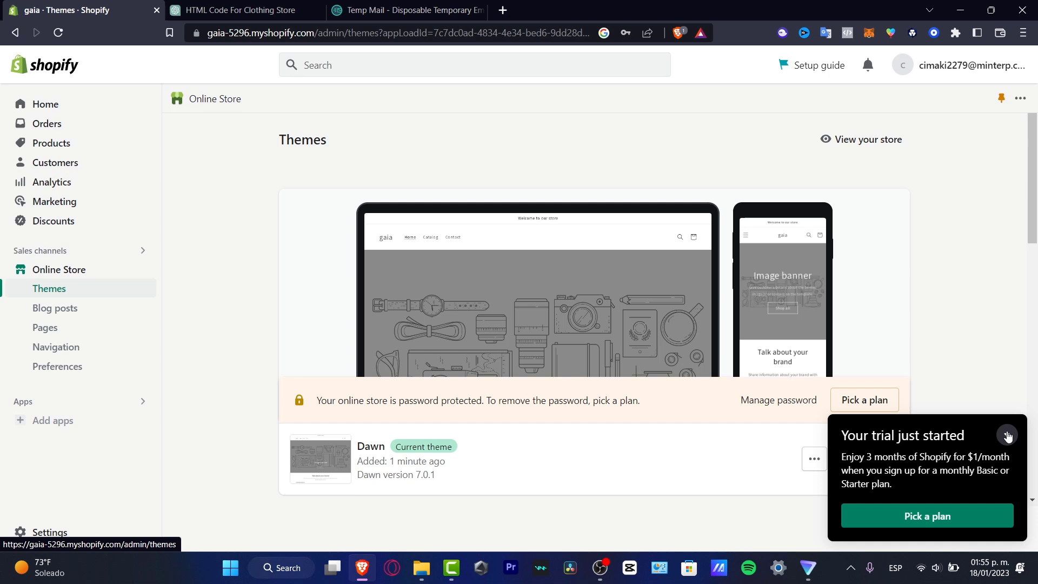
Dismiss the 'Your trial just started' notice and open the Dawn theme's ••• actions menu
left_click(1007, 435)
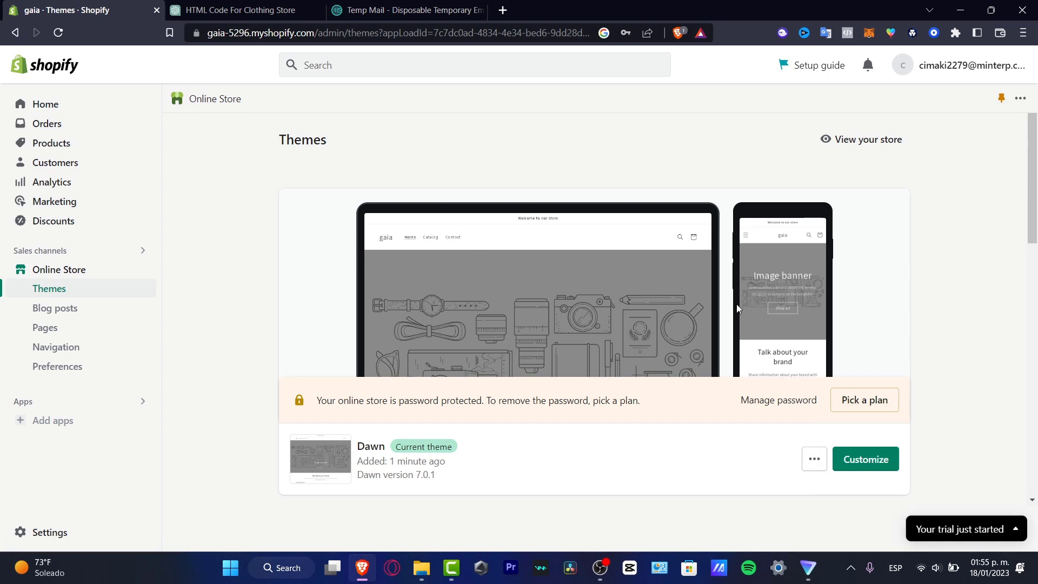
mouse_move(833, 407)
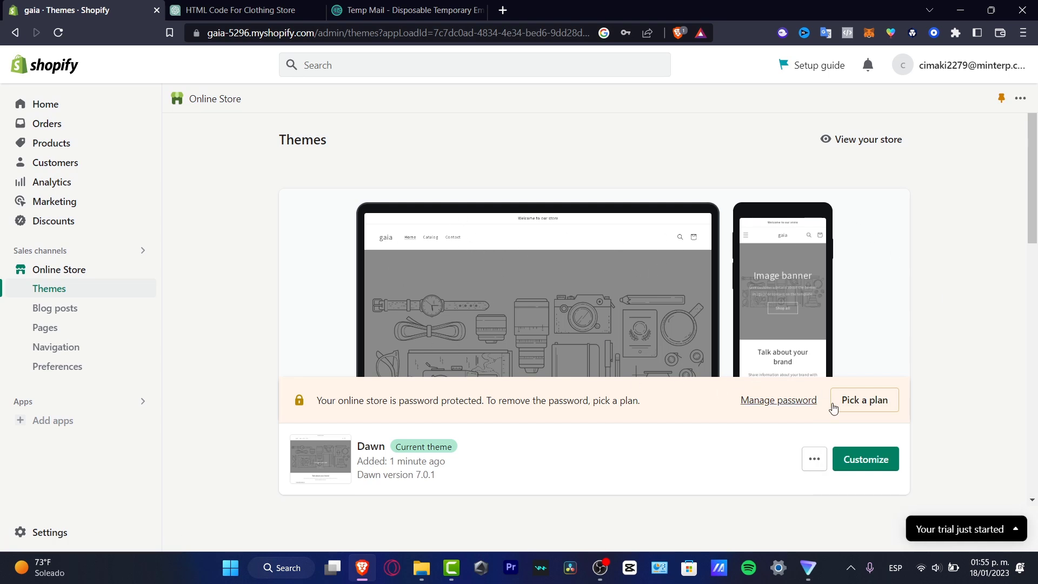
mouse_move(397, 457)
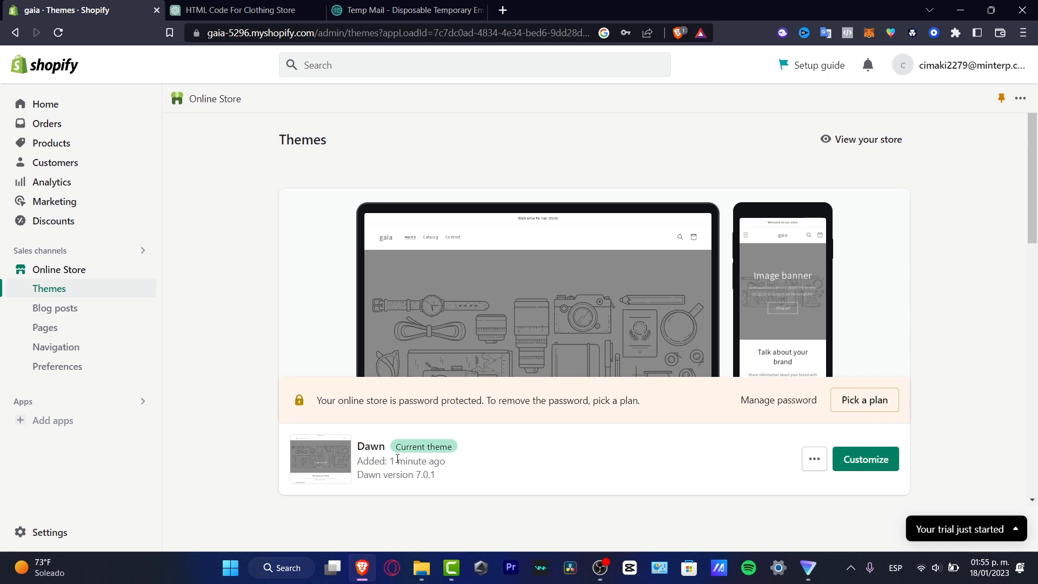
left_click(814, 459)
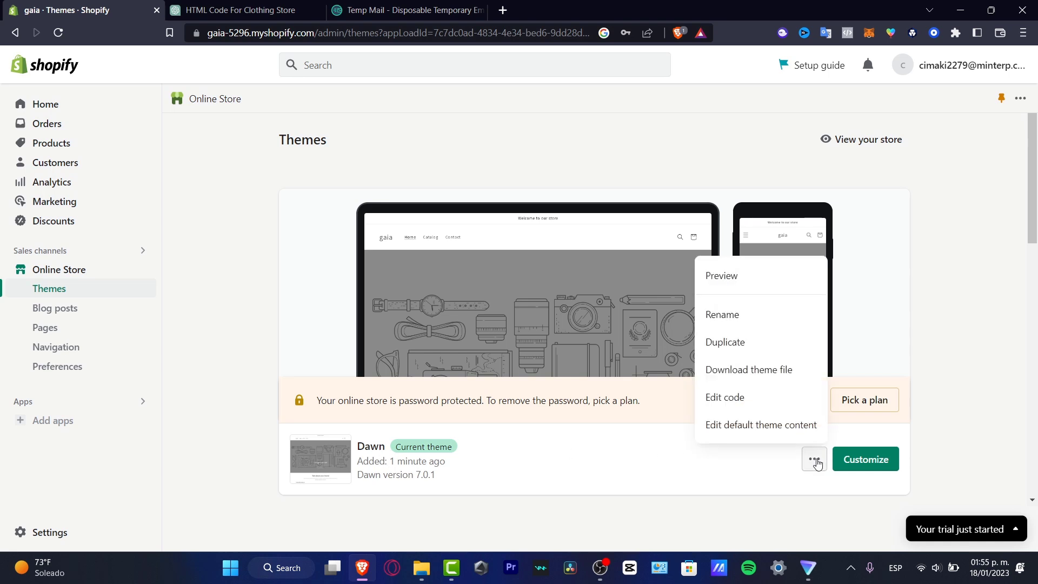
mouse_move(749, 397)
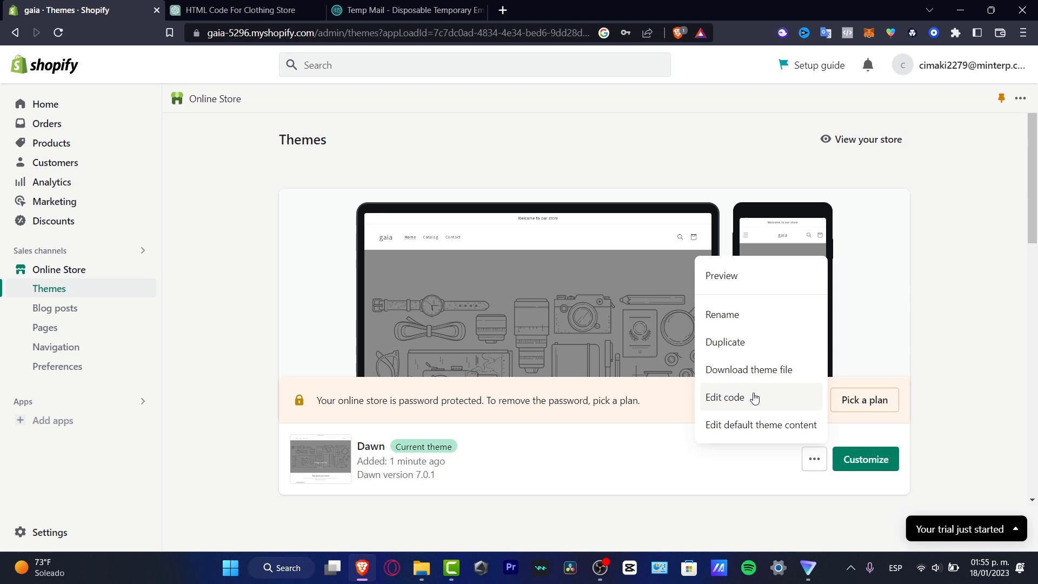
Open Edit code for the Dawn theme and expand the Sections folder in the file tree
left_click(724, 398)
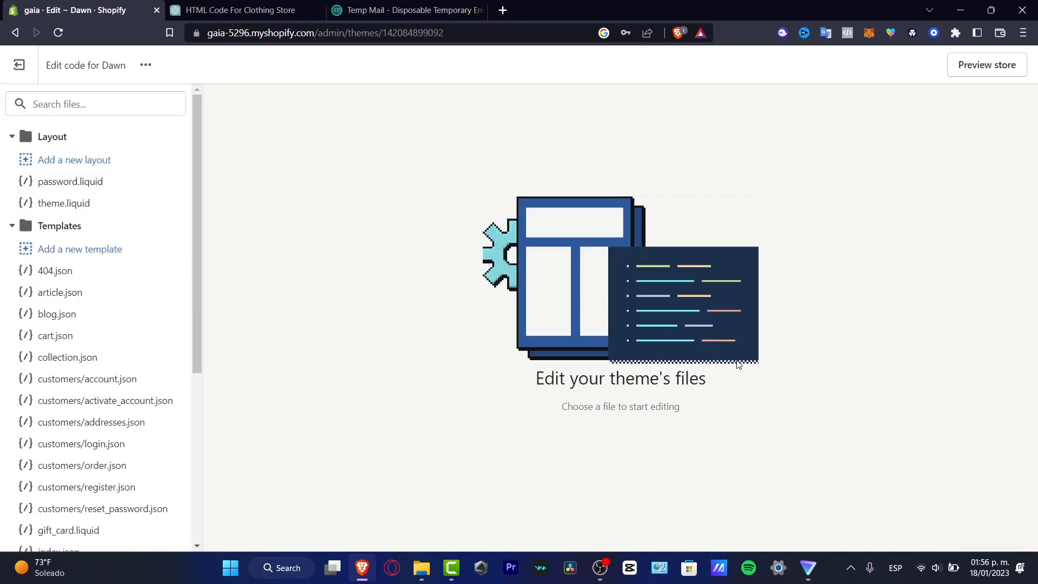
double_click(605, 407)
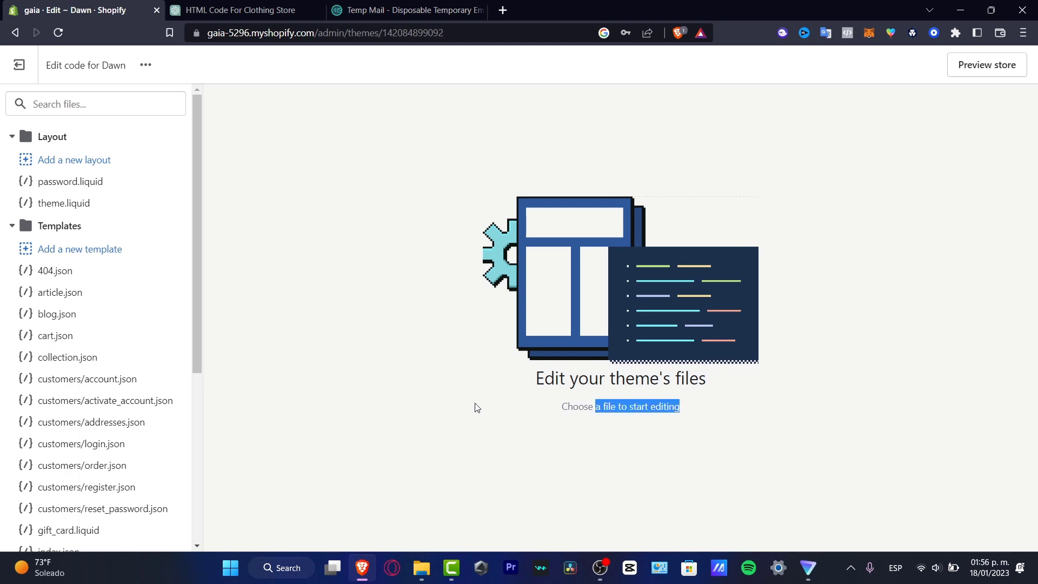
scroll("down", 3)
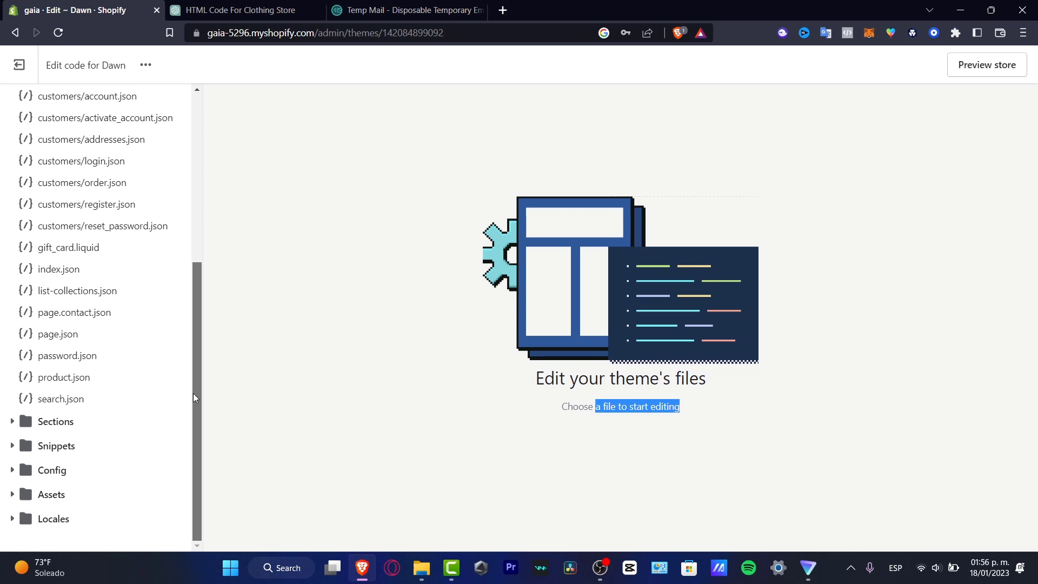
left_click(55, 422)
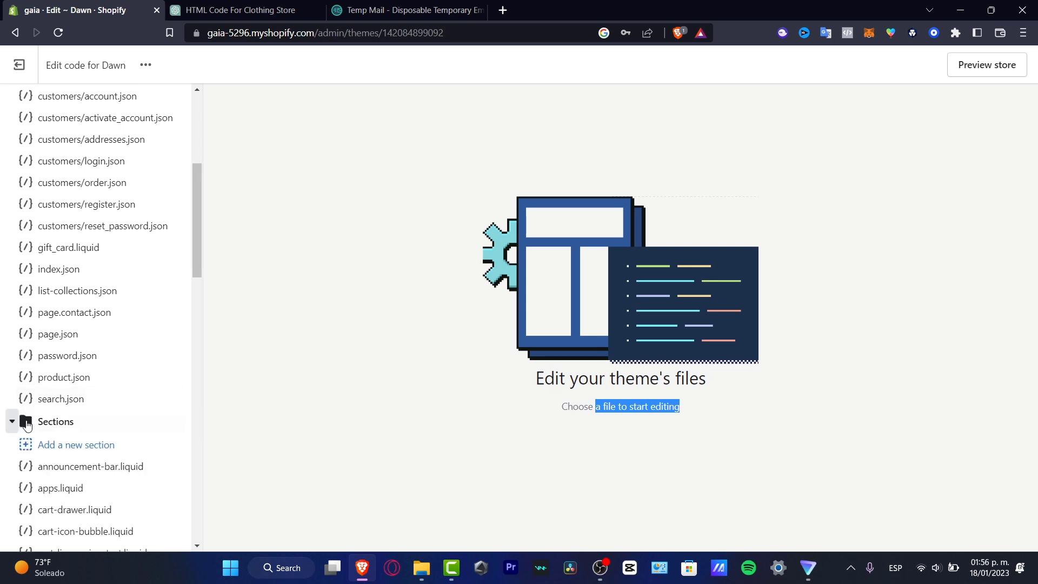
scroll("down", 3)
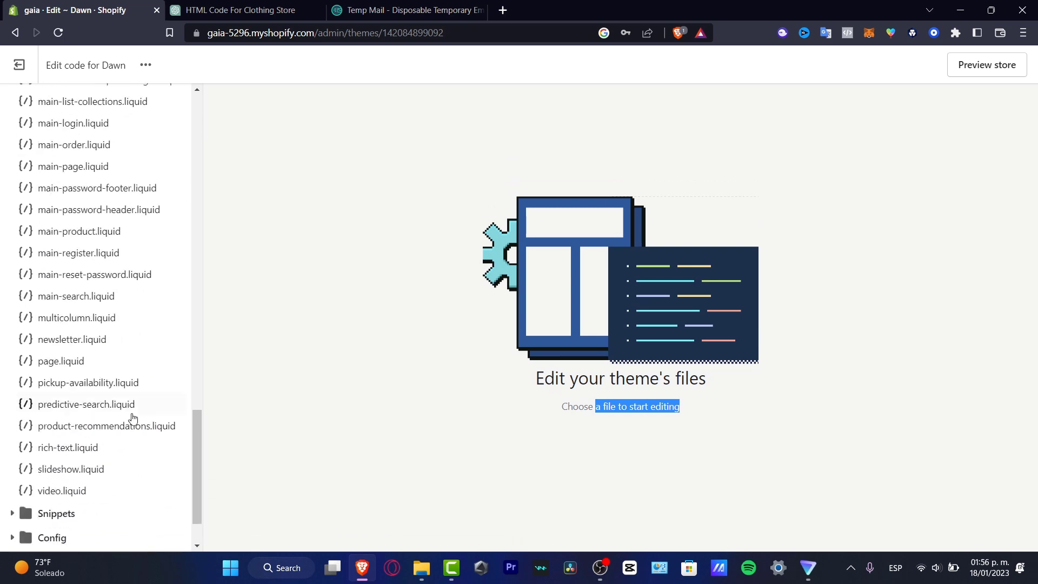
scroll("down", 3)
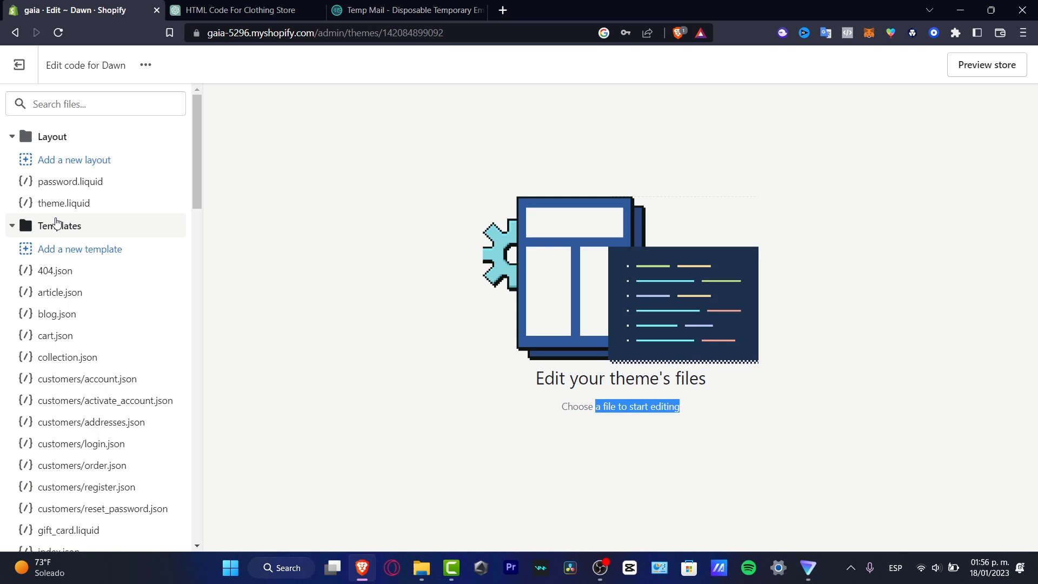
Add a JSON page template named 'introduction', creating page.introduction.json
left_click(79, 249)
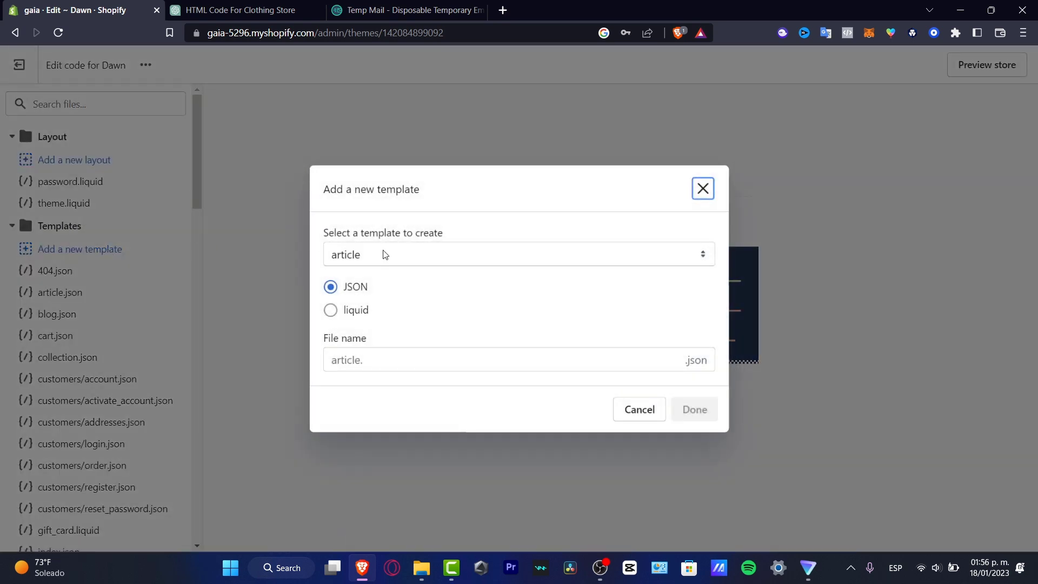
left_click(518, 254)
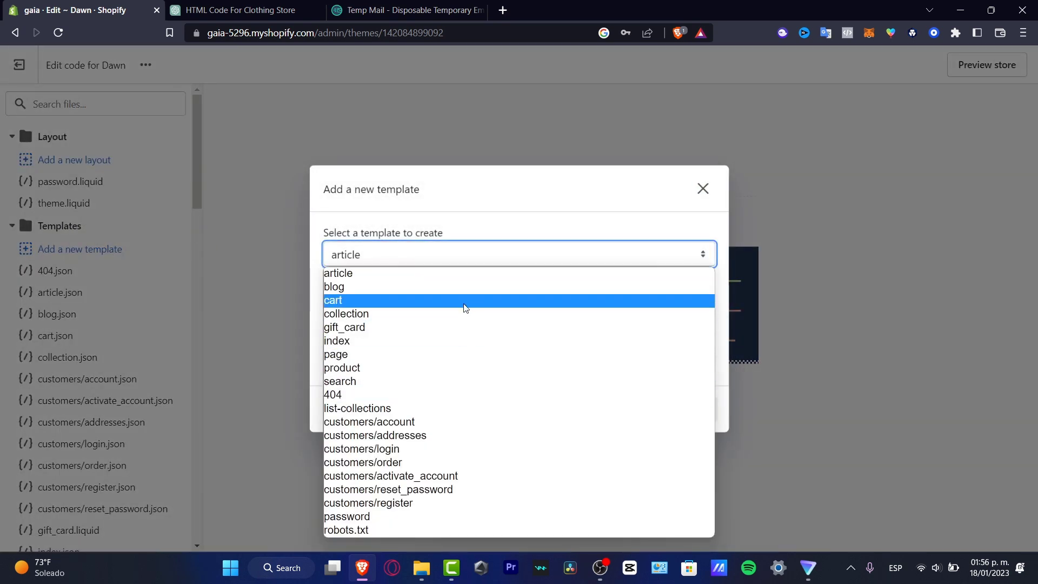
mouse_move(459, 310)
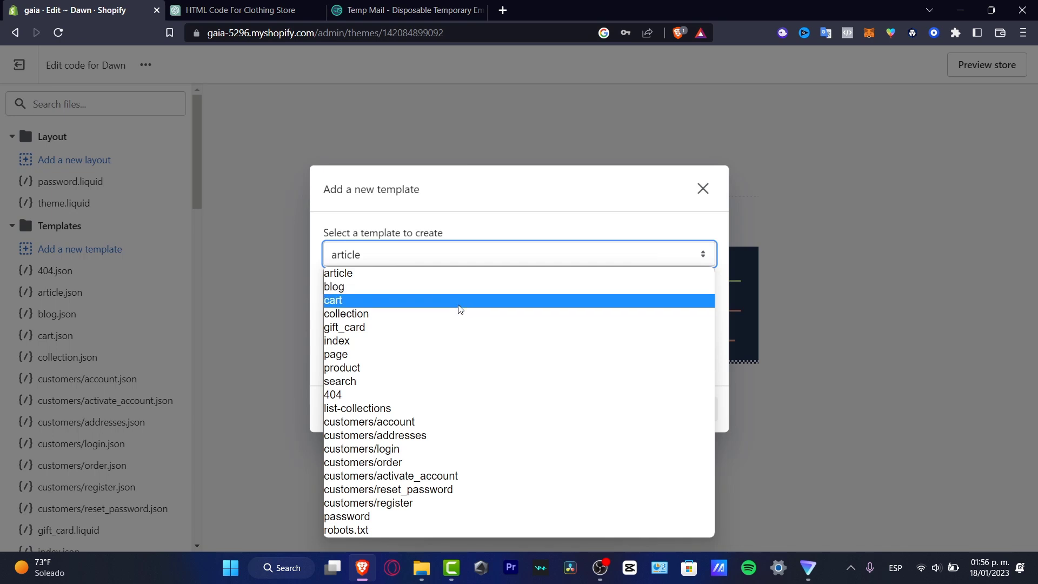
left_click(335, 354)
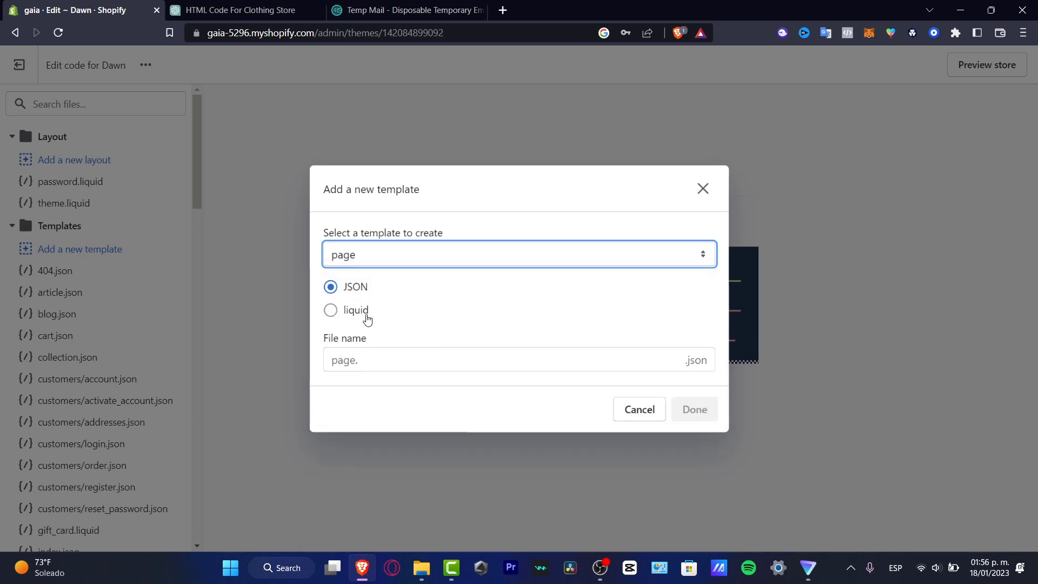
left_click(405, 360)
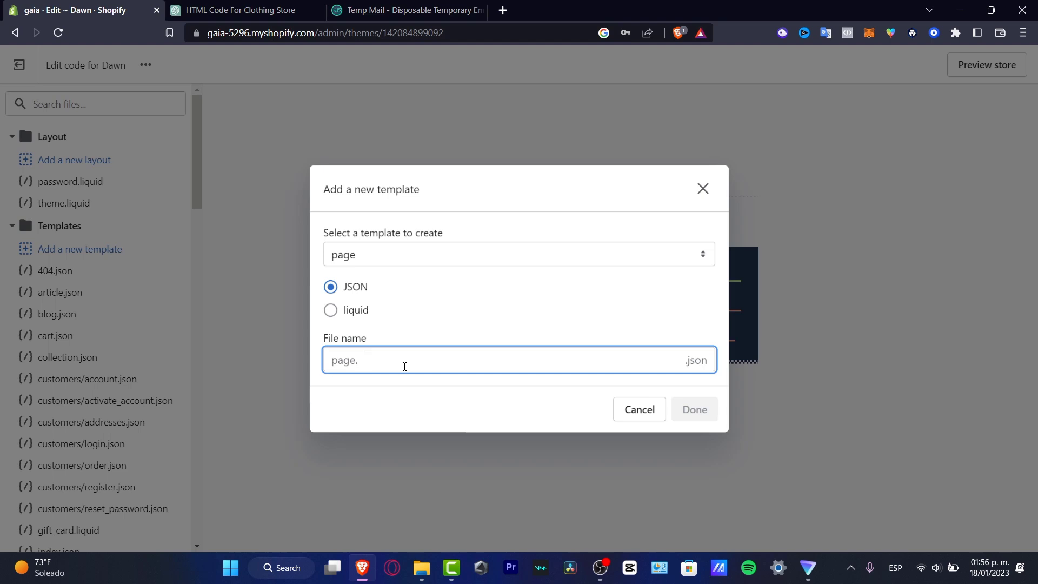
type("introduct")
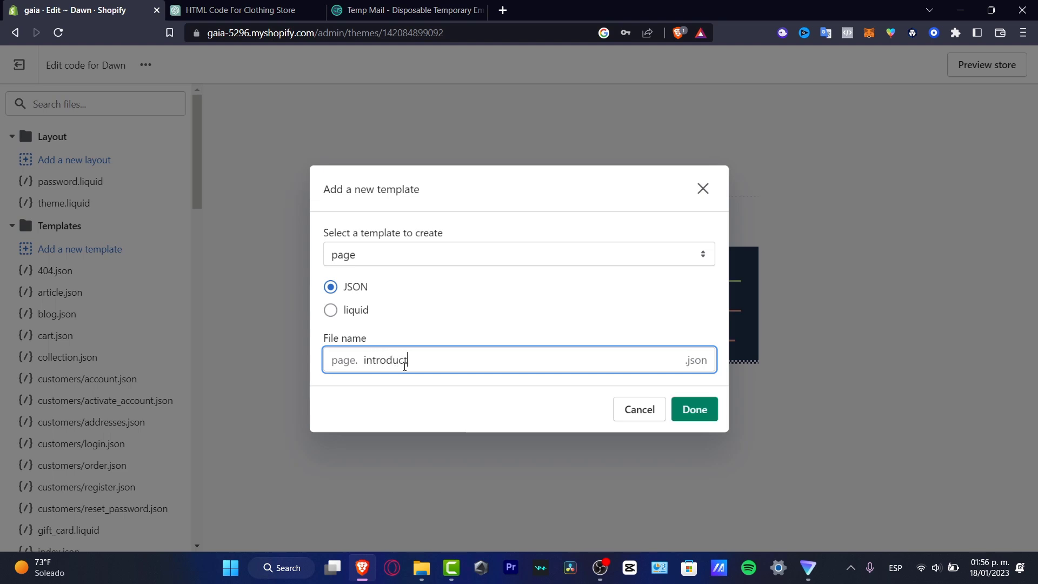
left_click(694, 409)
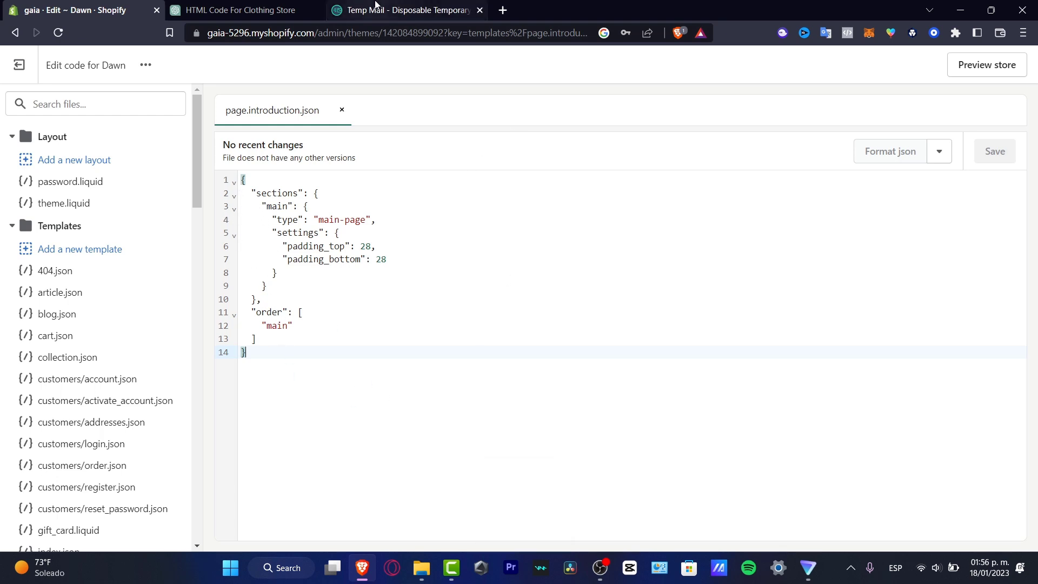
Copy the clothing store HTML code from ChatGPT's answer for use in Shopify
left_click(249, 10)
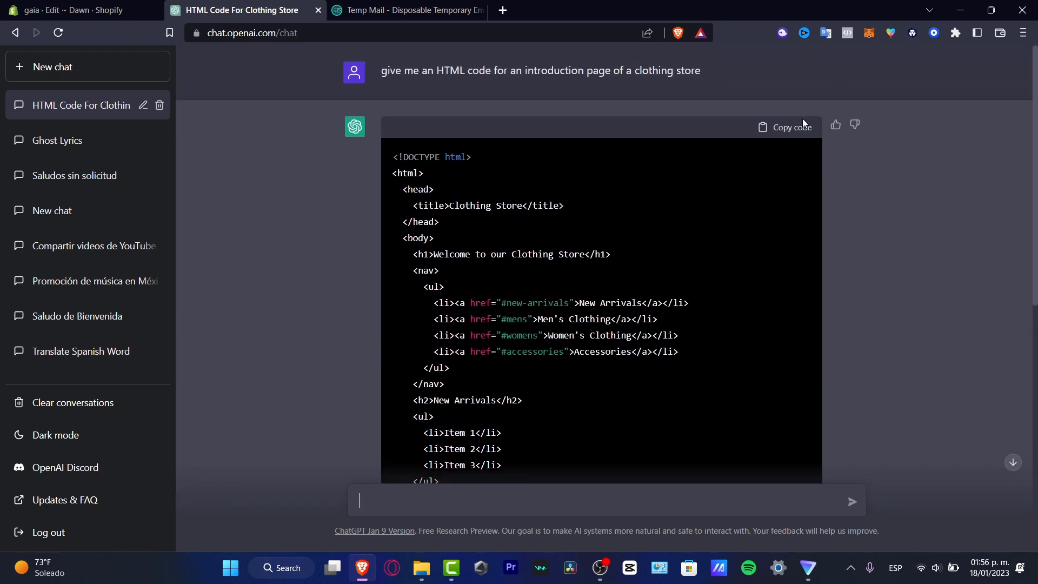
left_click(784, 127)
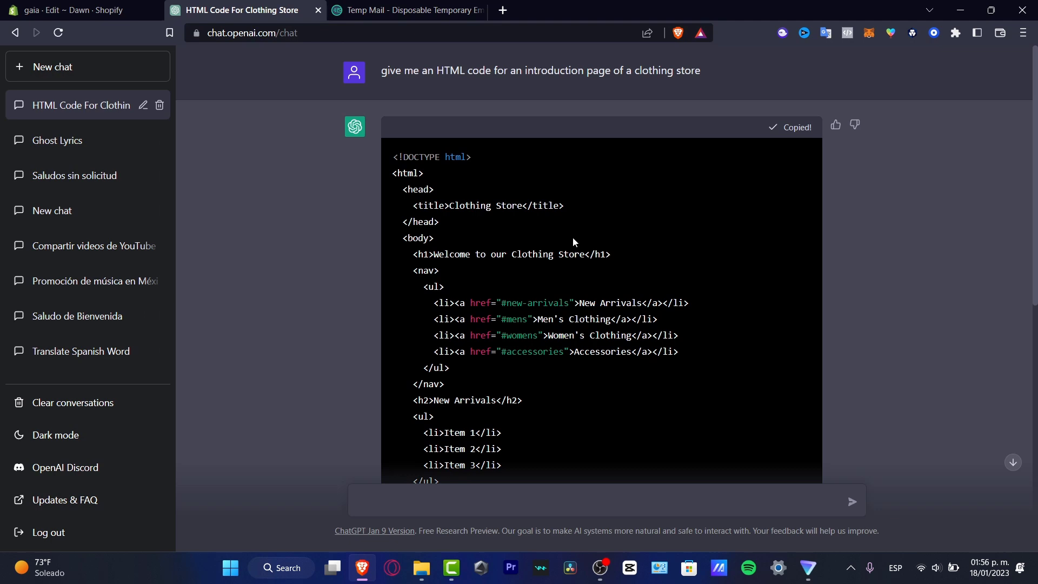
scroll("down", 3)
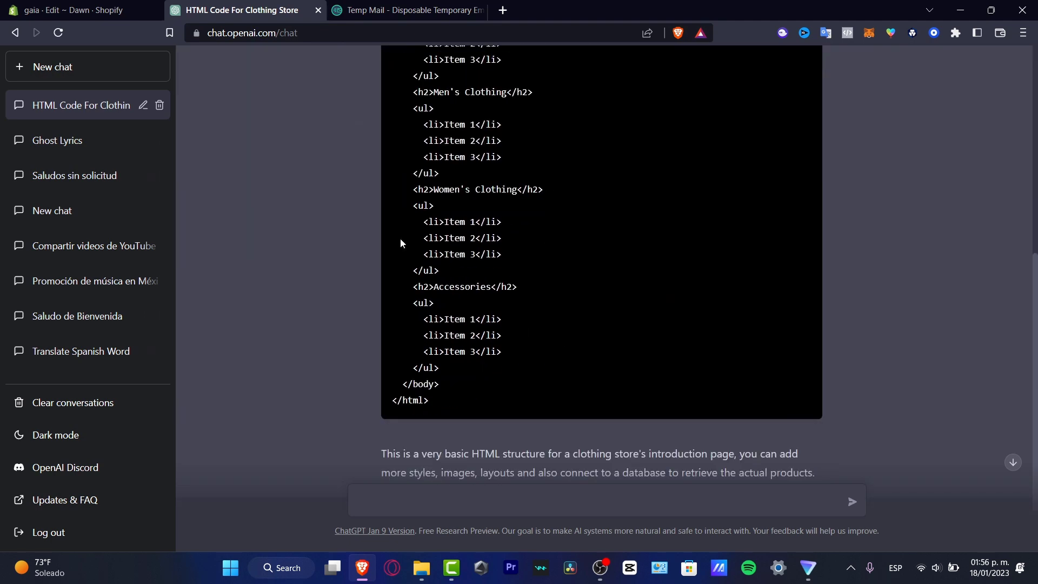
left_click(76, 11)
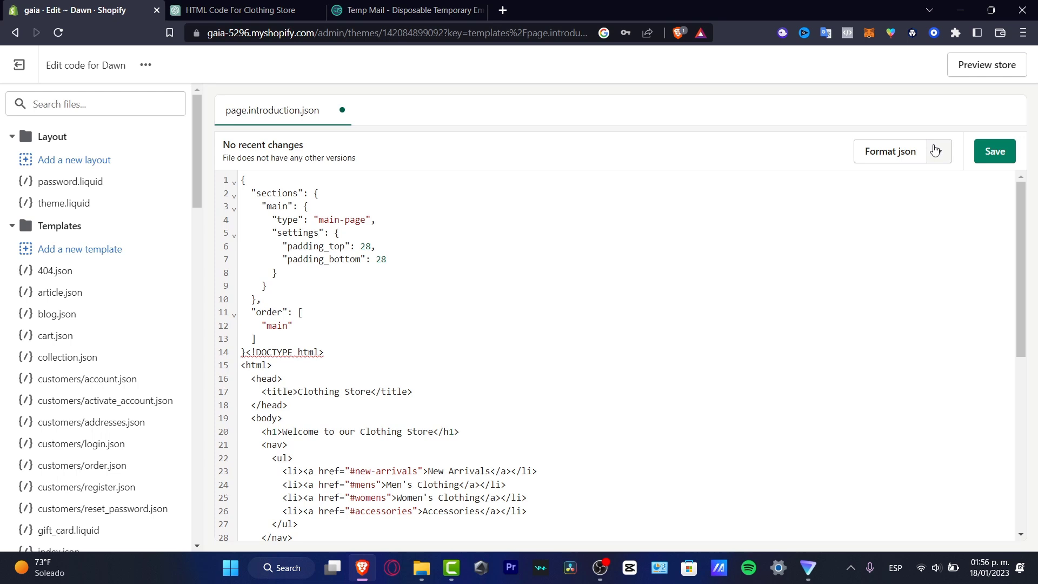
Save page.introduction.json after checking the Format json options, then go back to ChatGPT
left_click(938, 151)
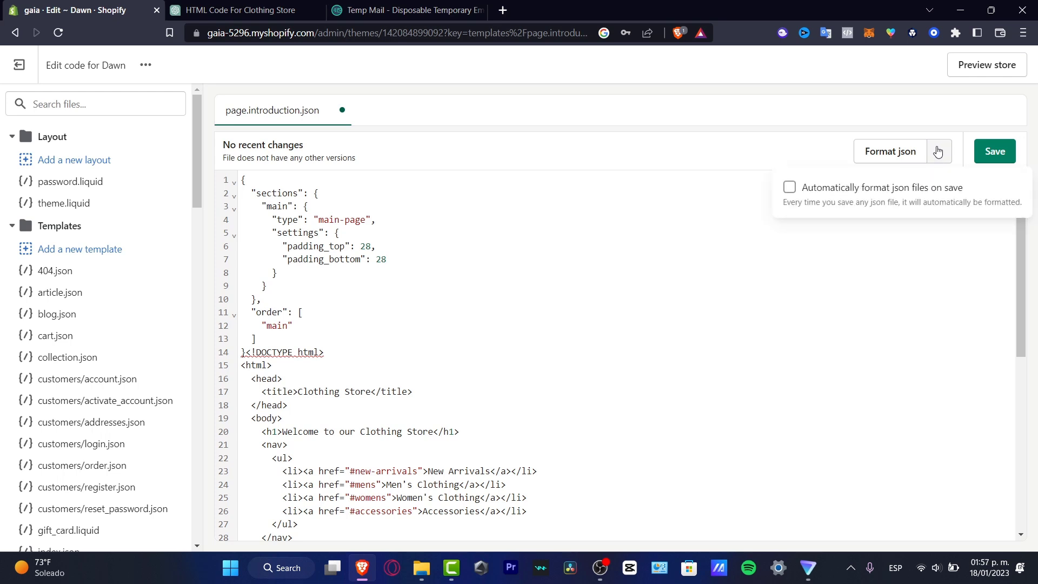
left_click(995, 150)
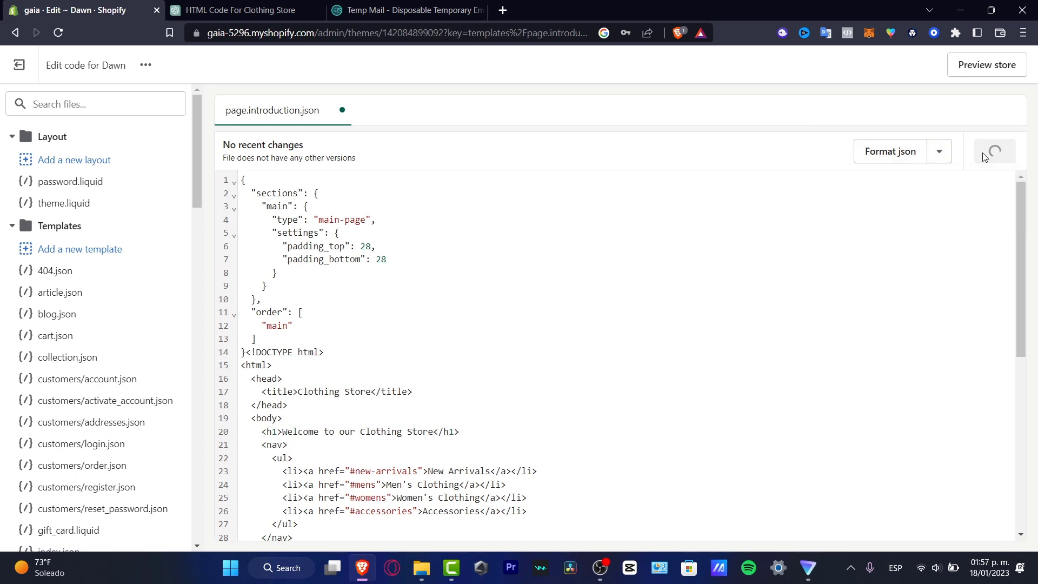
left_click(252, 11)
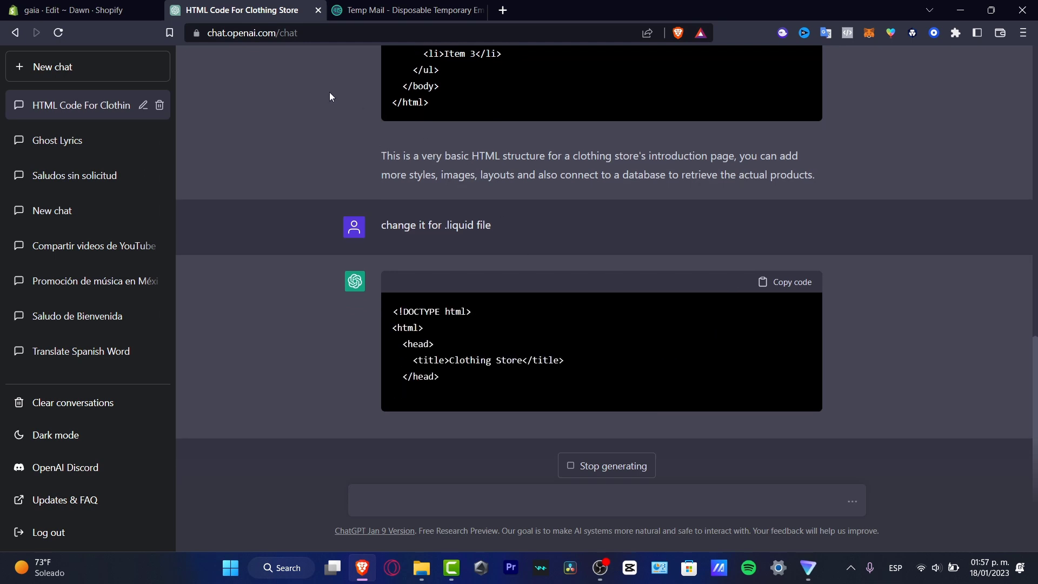
Enter the copied code starting '<!DOCTYPE html>' into article.oi.liquid and save it
left_click(76, 11)
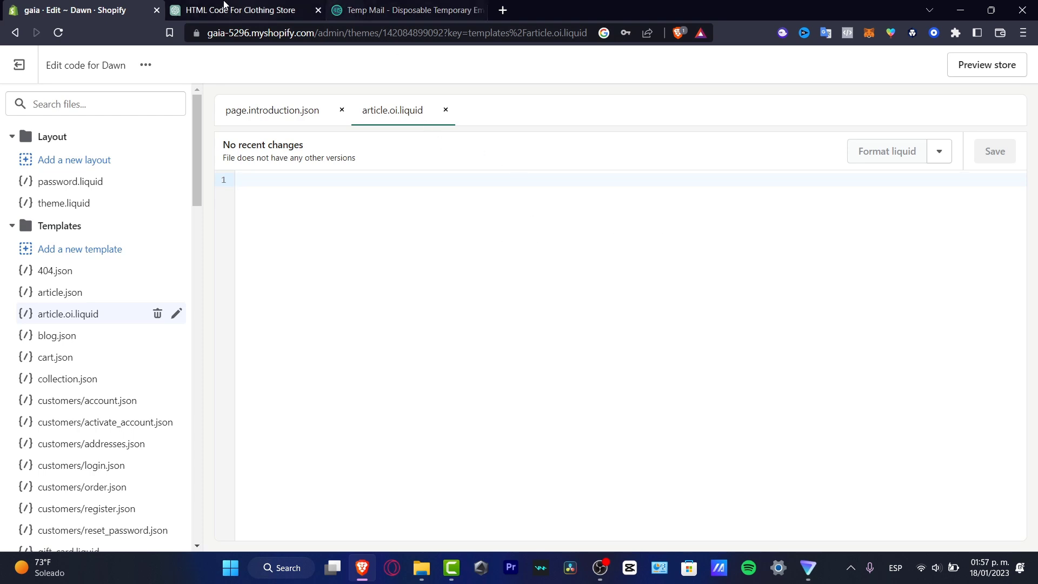
left_click(239, 10)
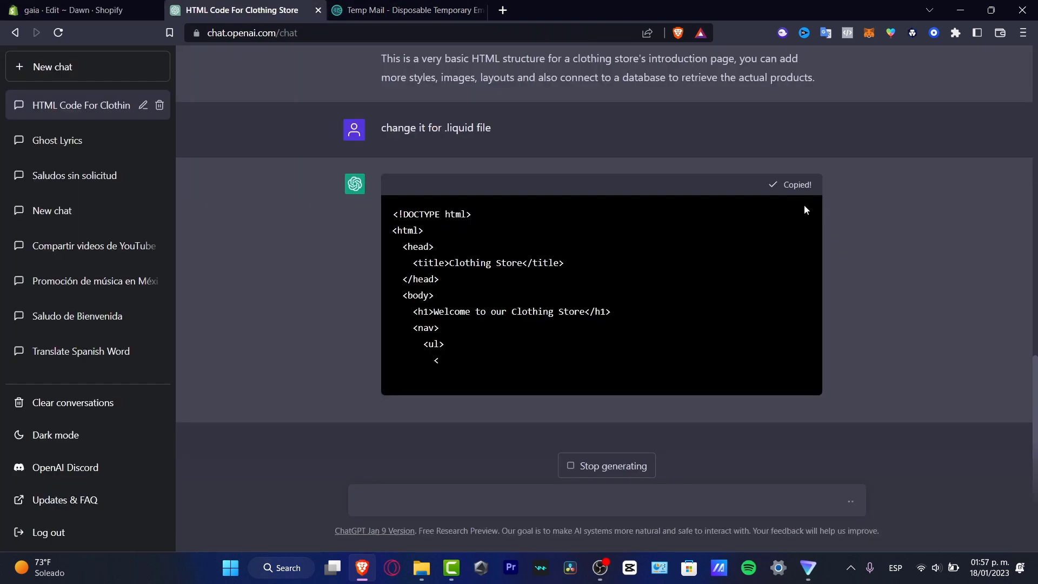
left_click(70, 10)
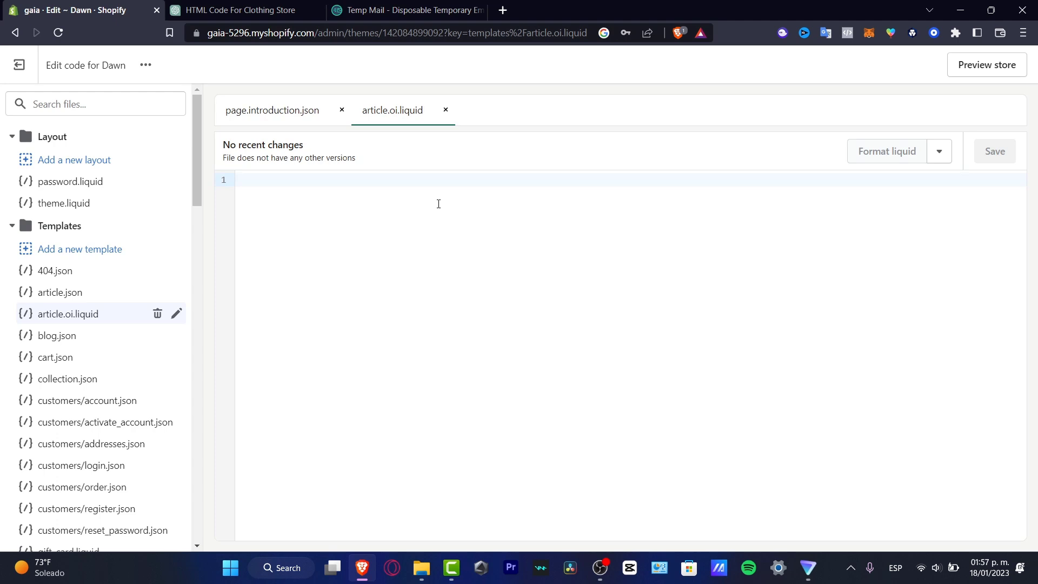
type("<!DOCTYPE html>")
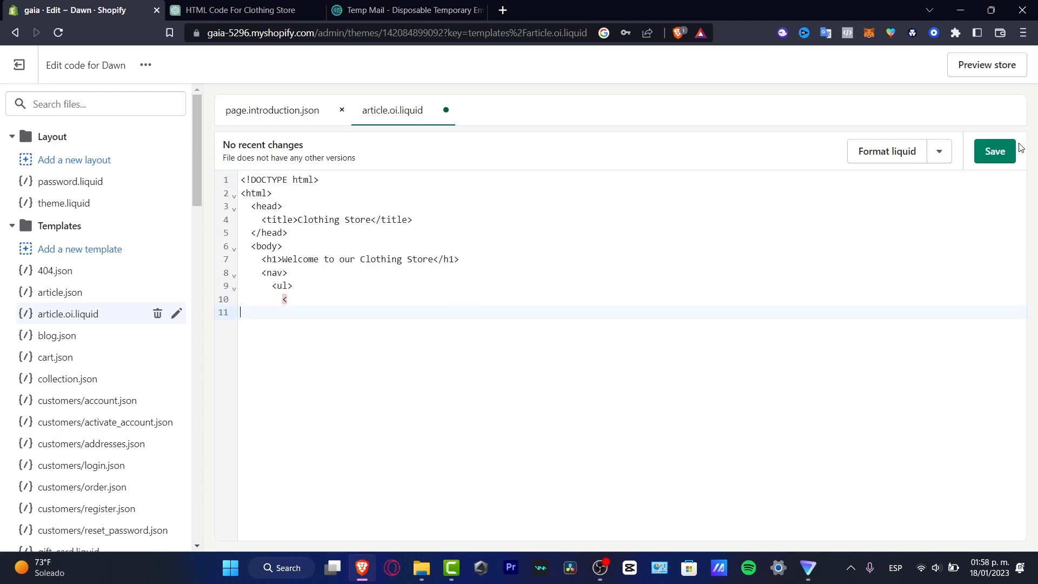
left_click(995, 151)
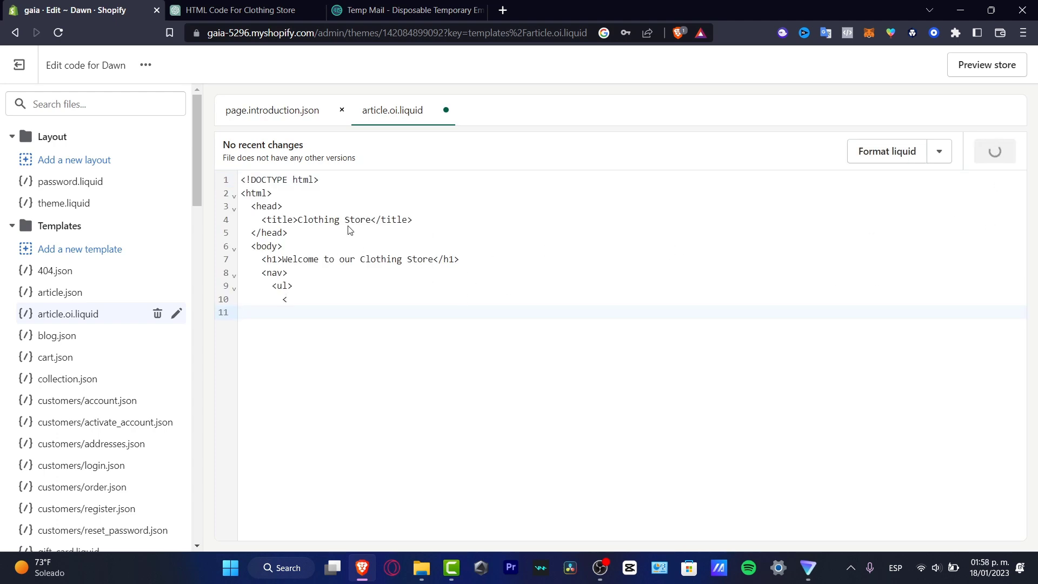
key("Ctrl+s")
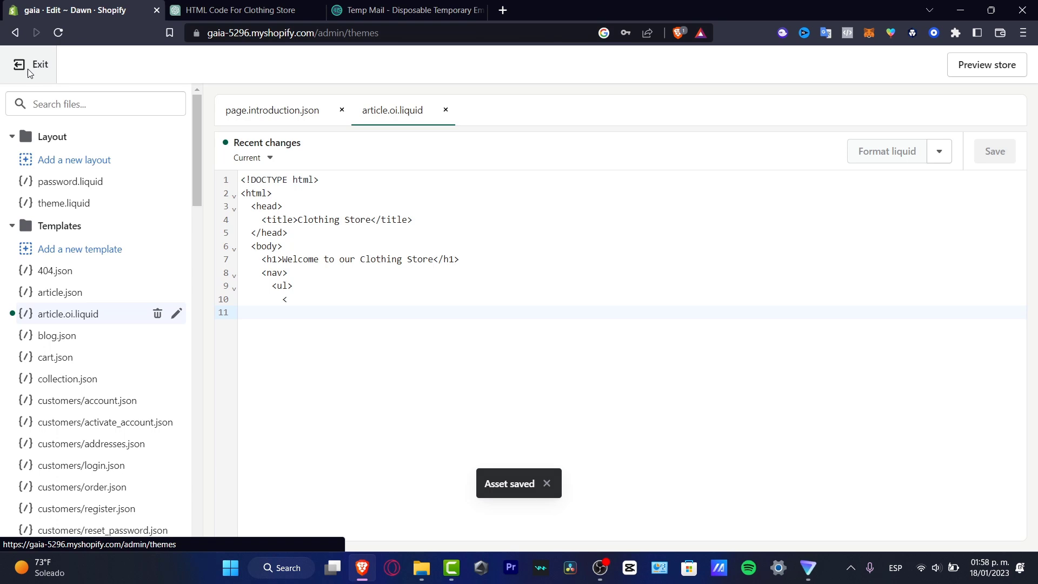
Exit the theme code editor and go to Online Store > Pages
left_click(31, 65)
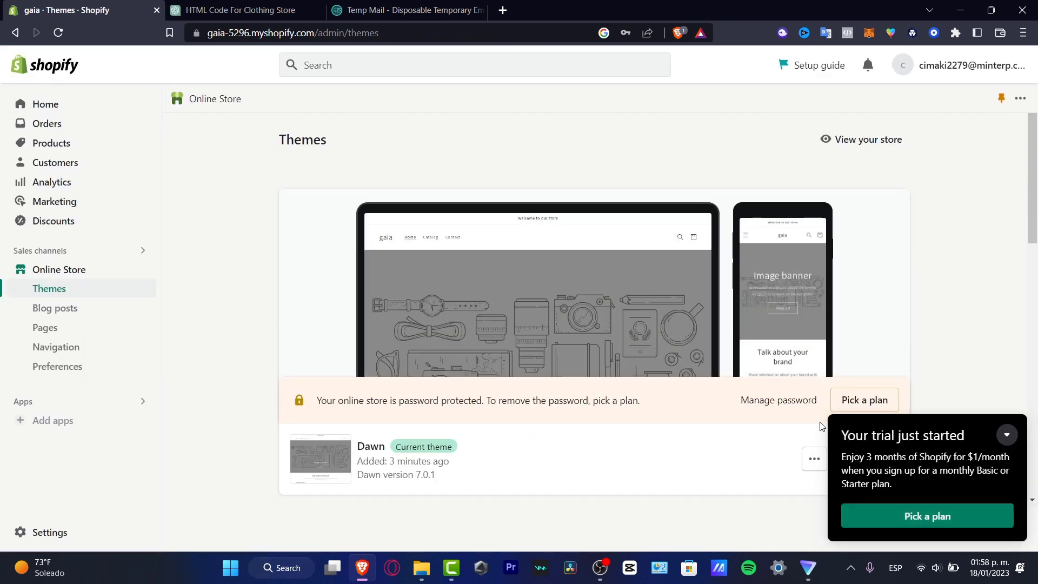
scroll("down", 3)
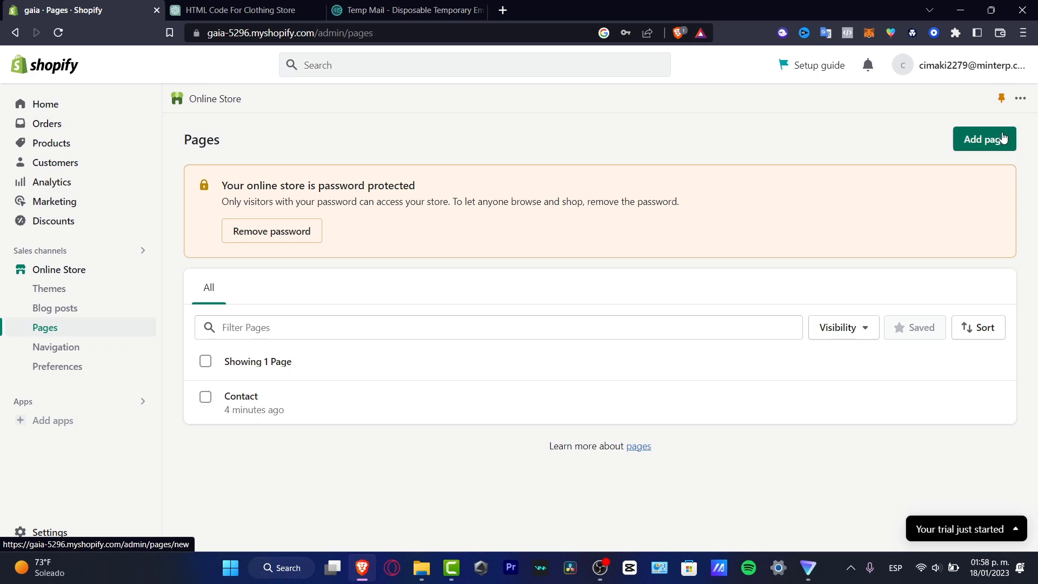
Add a page titled 'Introduction' in HTML source mode and copy ChatGPT's HTML code
left_click(985, 139)
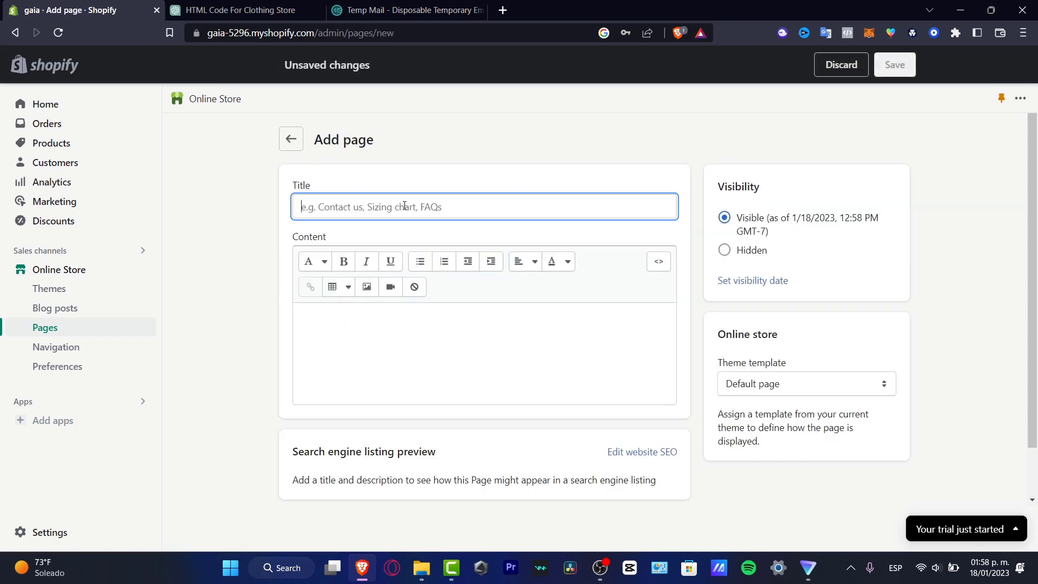
type("Introd")
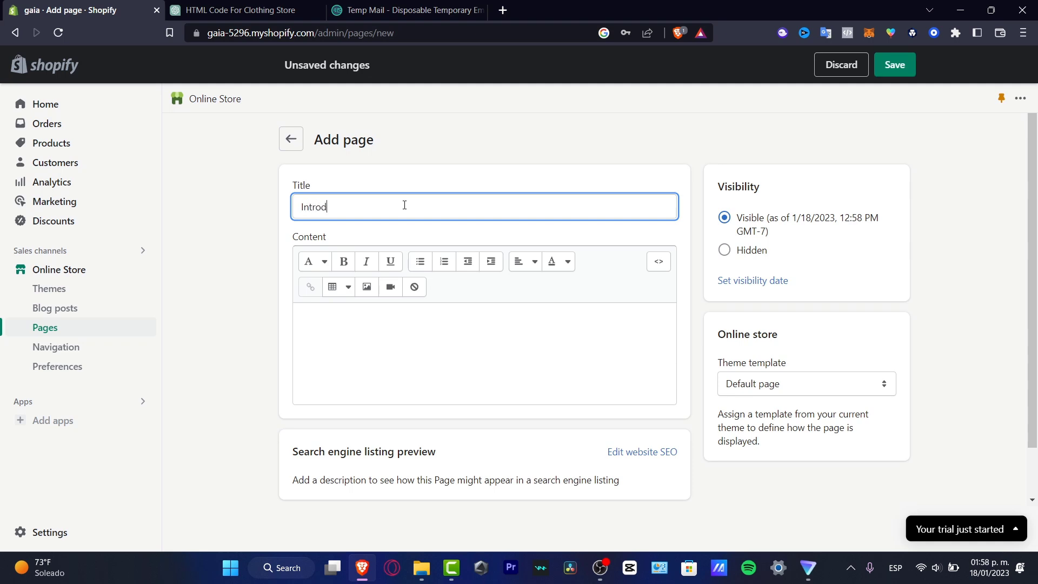
type("uction")
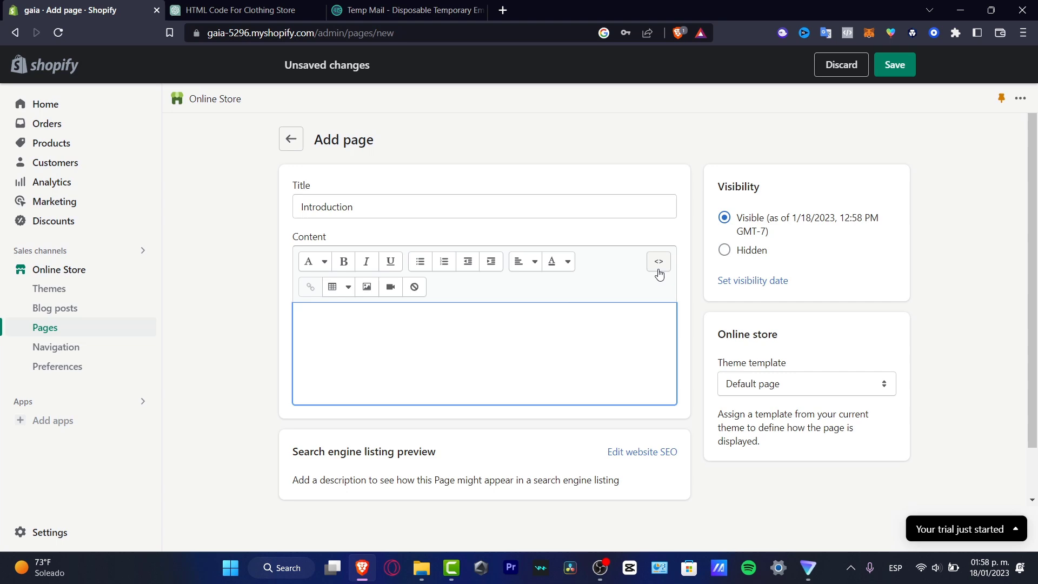
left_click(657, 261)
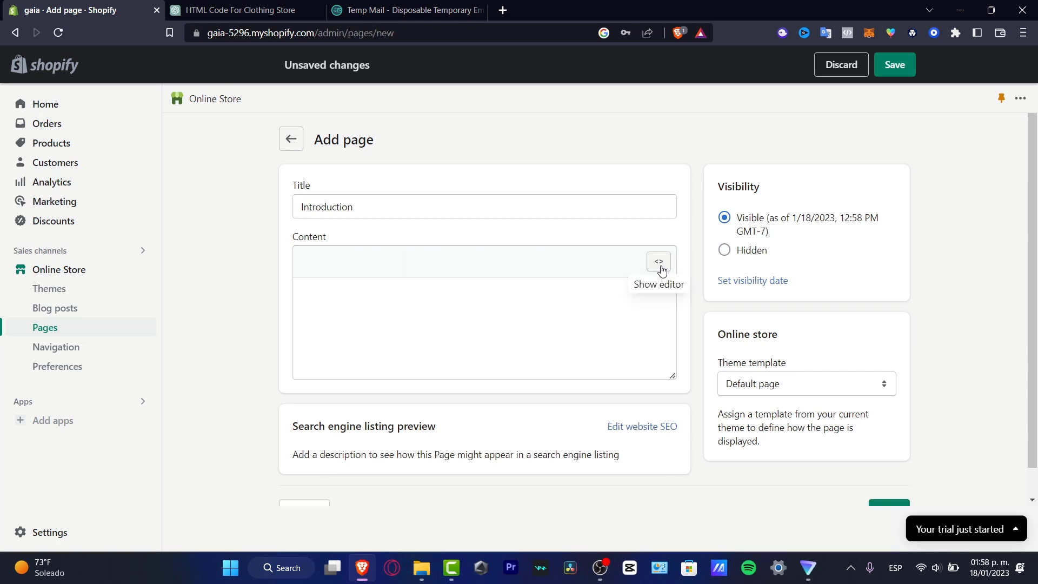
left_click(232, 10)
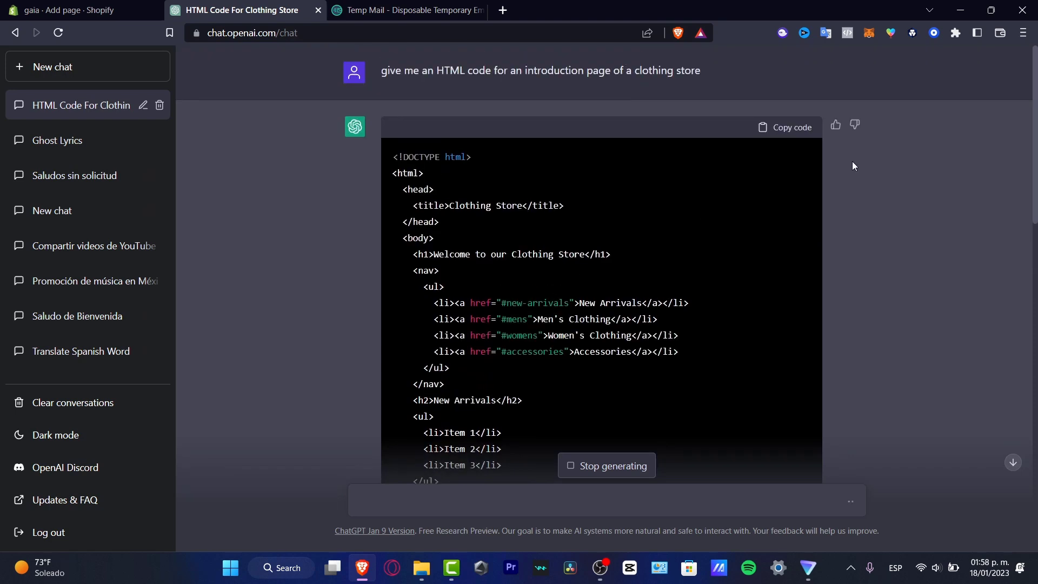
left_click(70, 9)
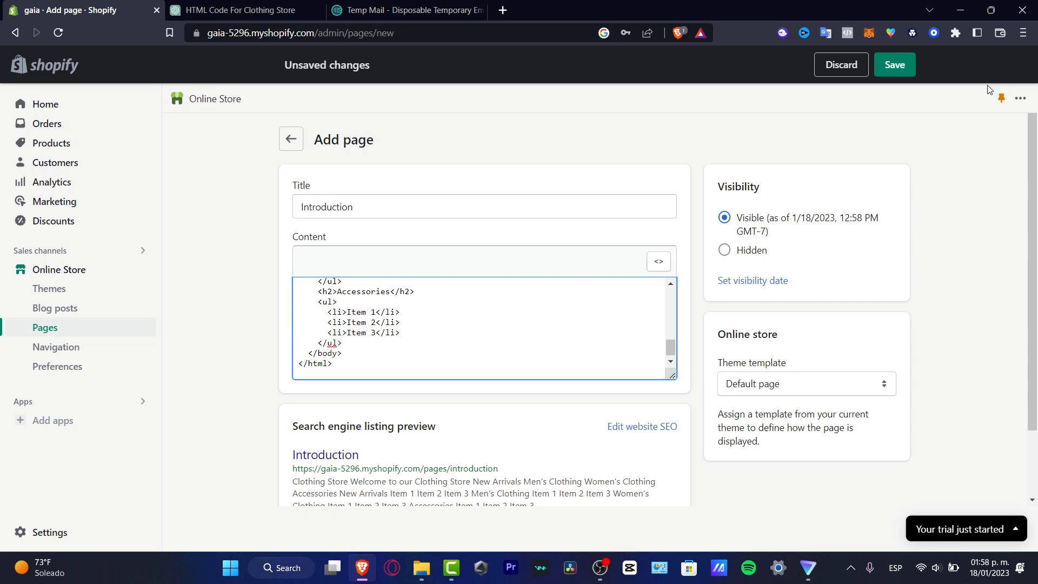
Save the Introduction page and scroll through its rendered clothing store welcome content
left_click(894, 65)
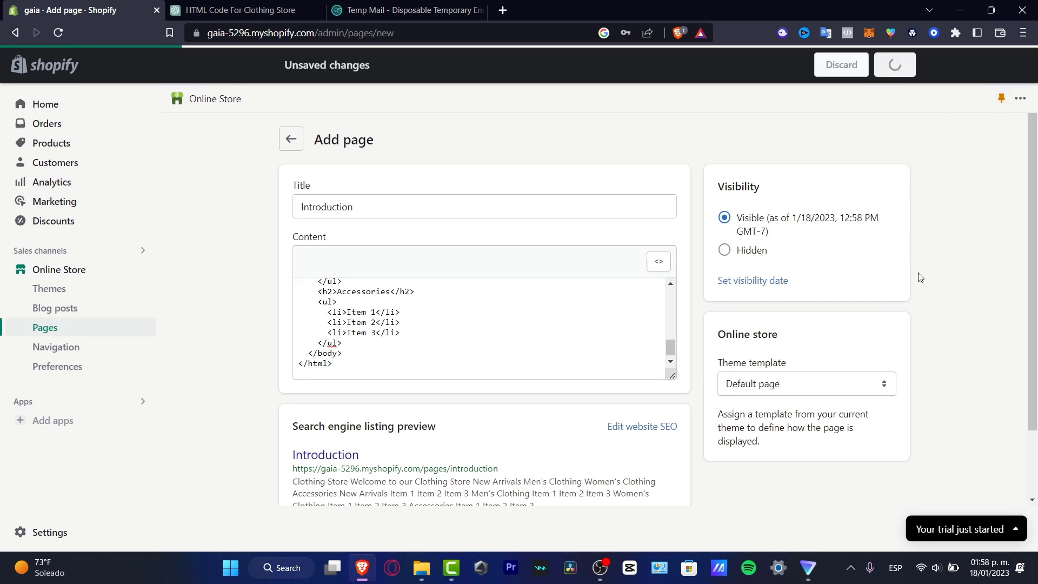
left_click(894, 64)
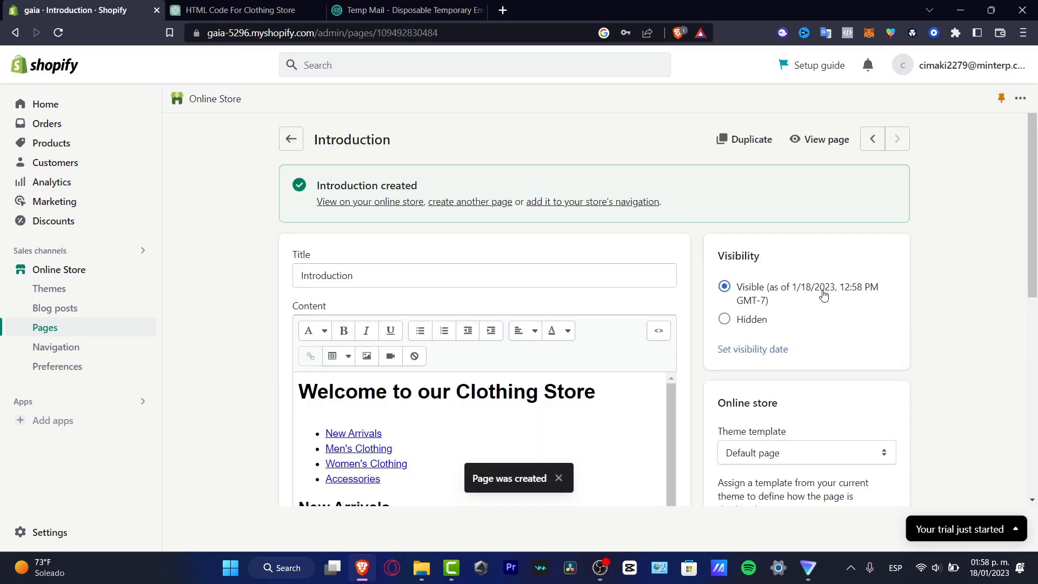
scroll("down", 3)
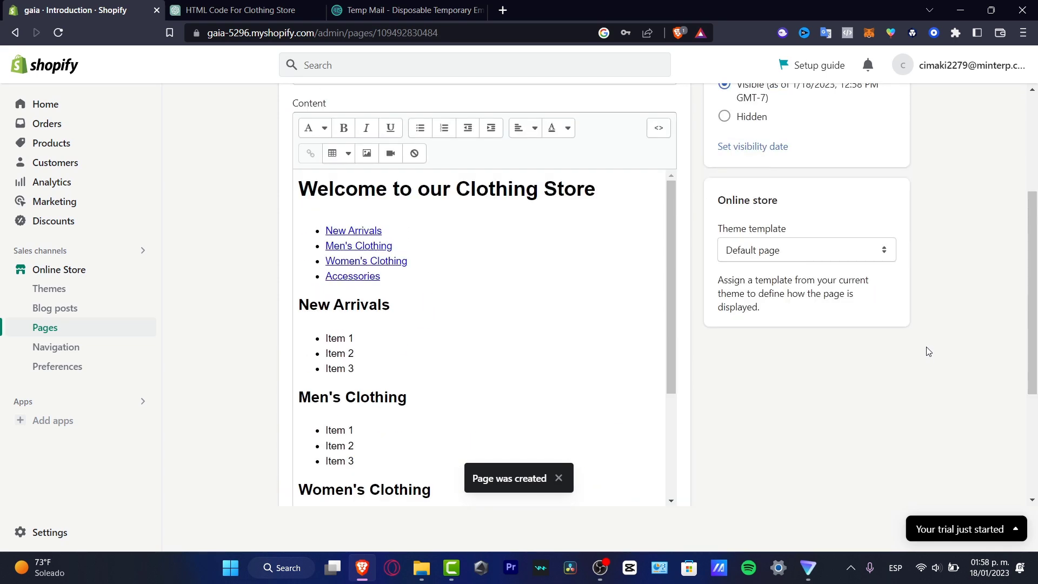
scroll("down", 3)
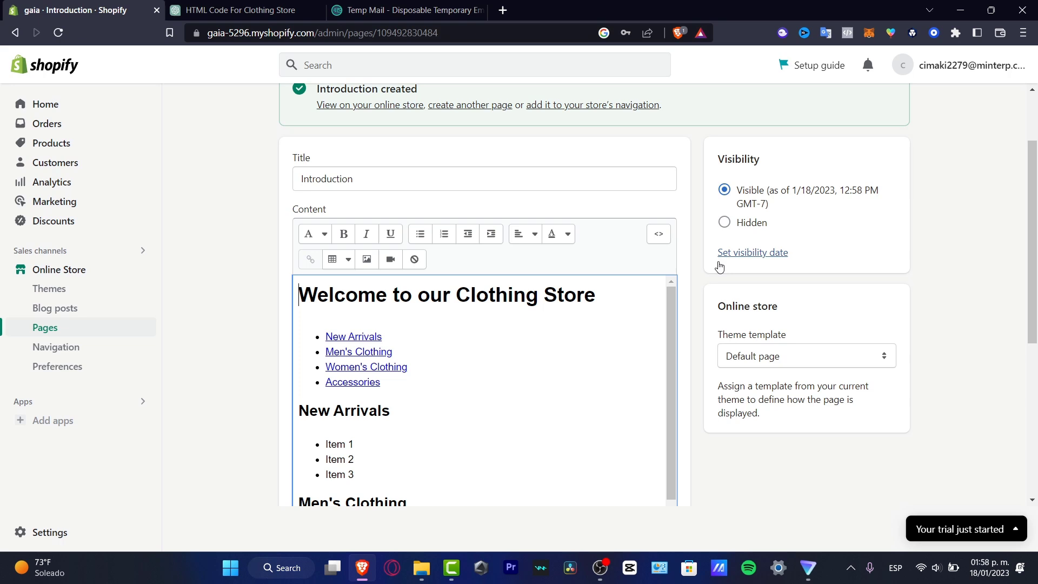
scroll("up", 3)
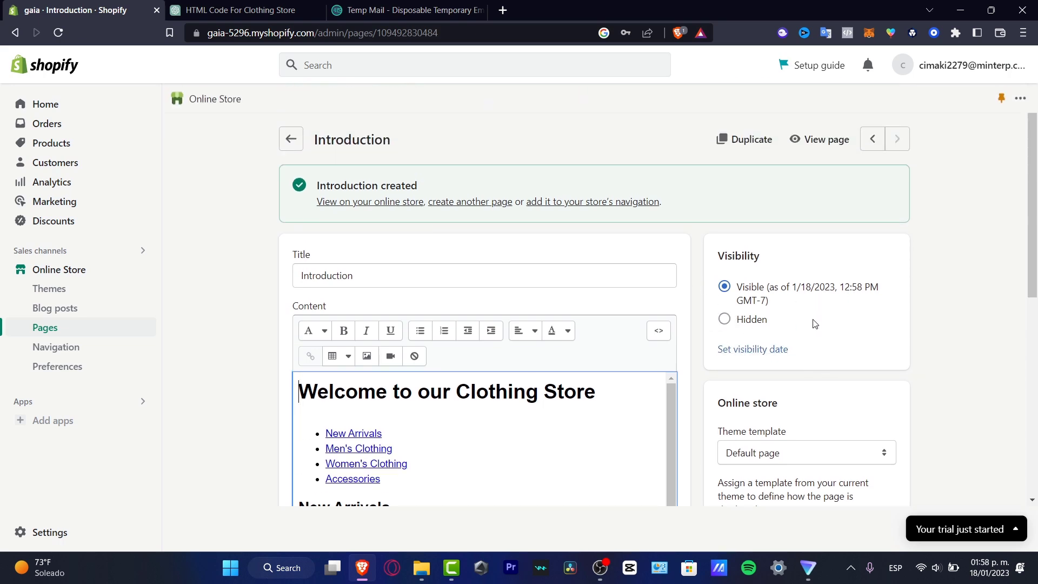
Go back to Pages, then open Navigation > Main menu listing Home, Catalog and Contact
left_click(290, 139)
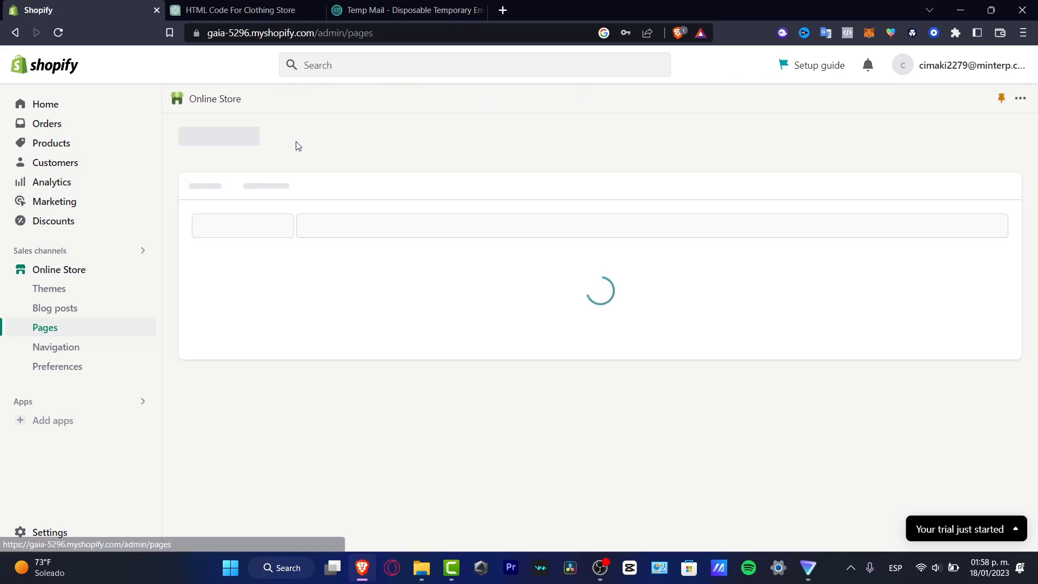
left_click(56, 346)
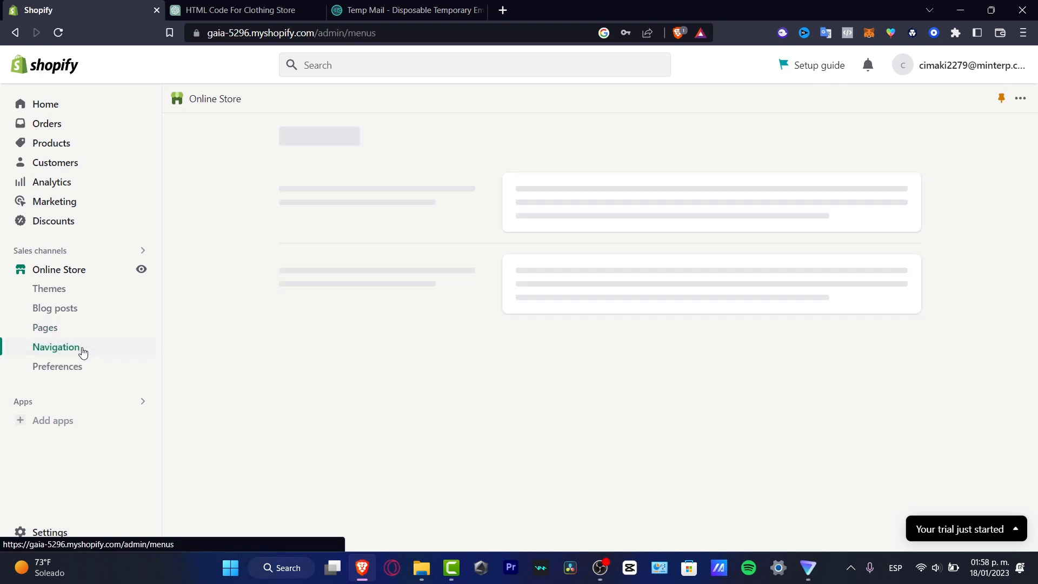
left_click(56, 346)
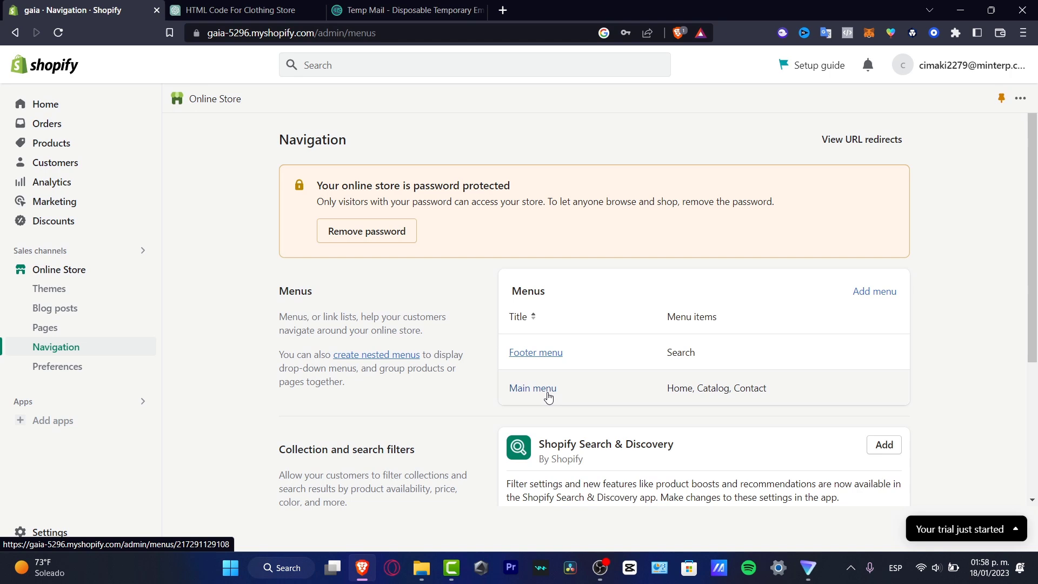
left_click(533, 388)
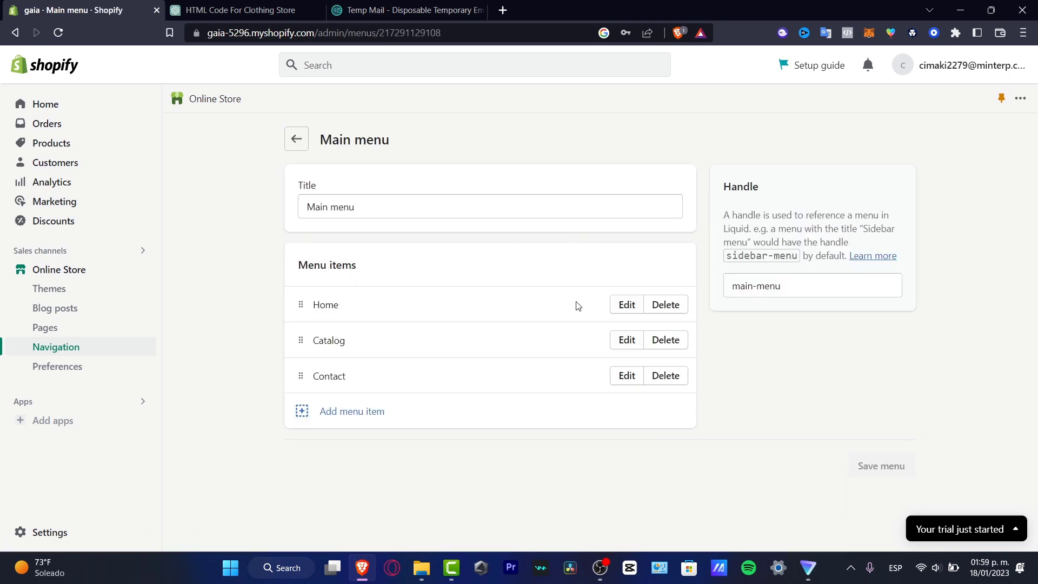
left_click(352, 412)
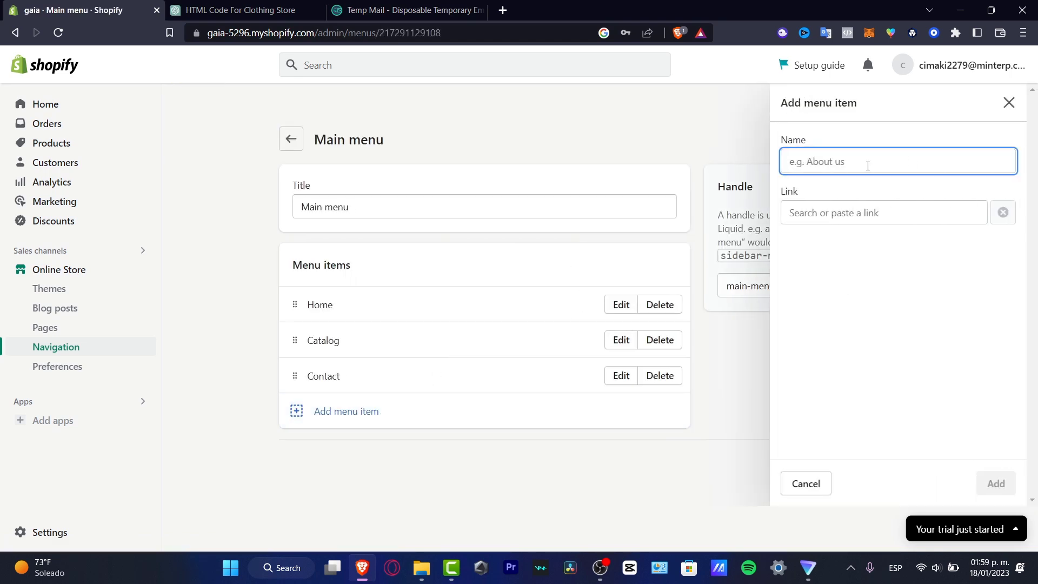
left_click(883, 213)
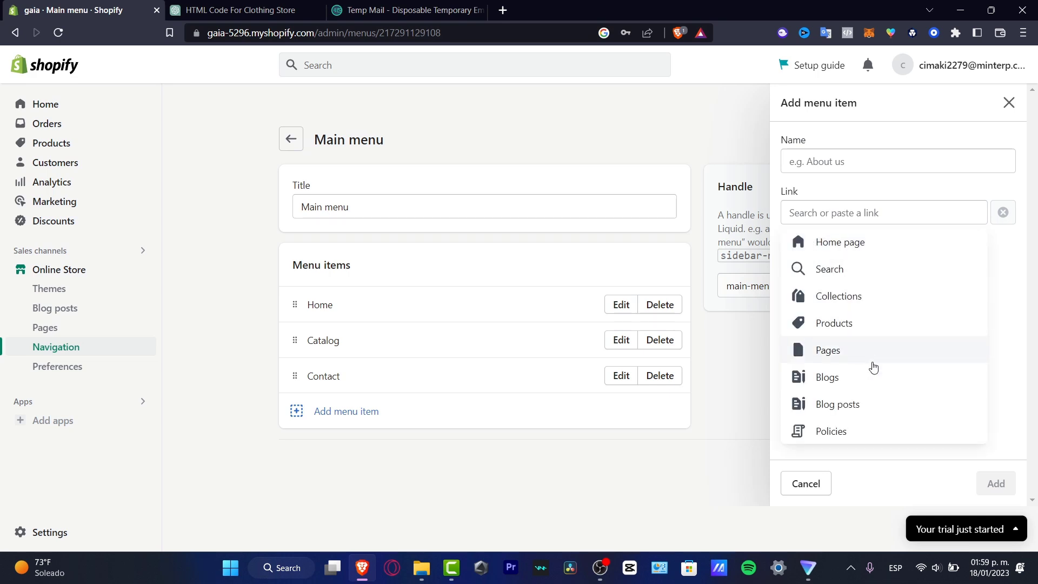
left_click(827, 349)
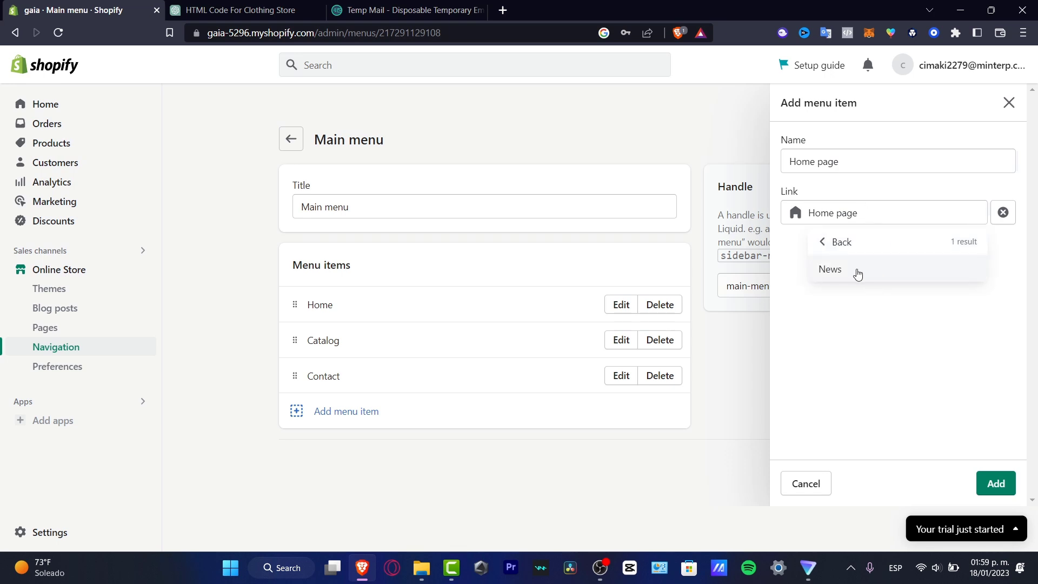
left_click(834, 242)
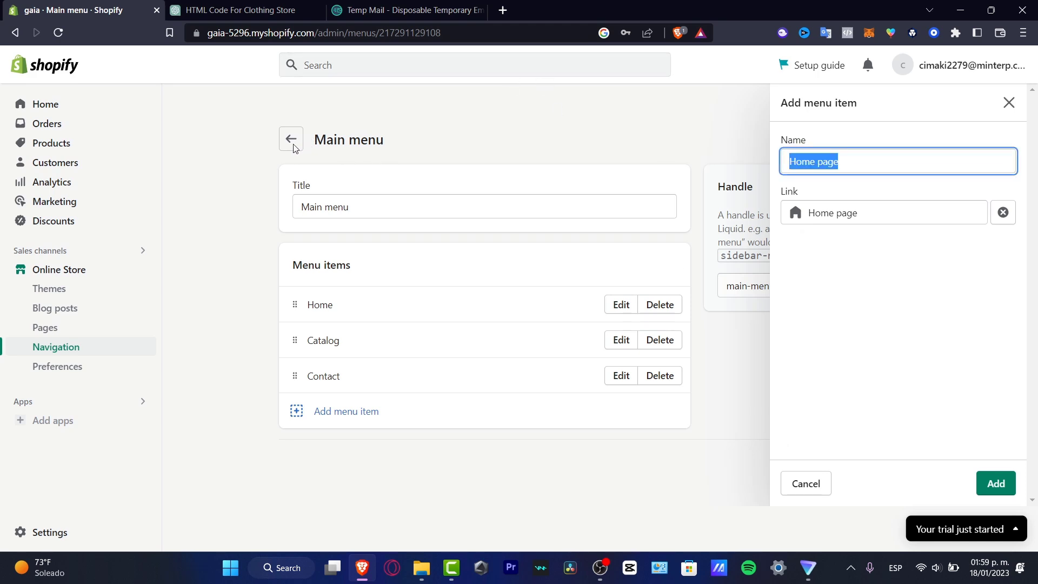
left_click(806, 483)
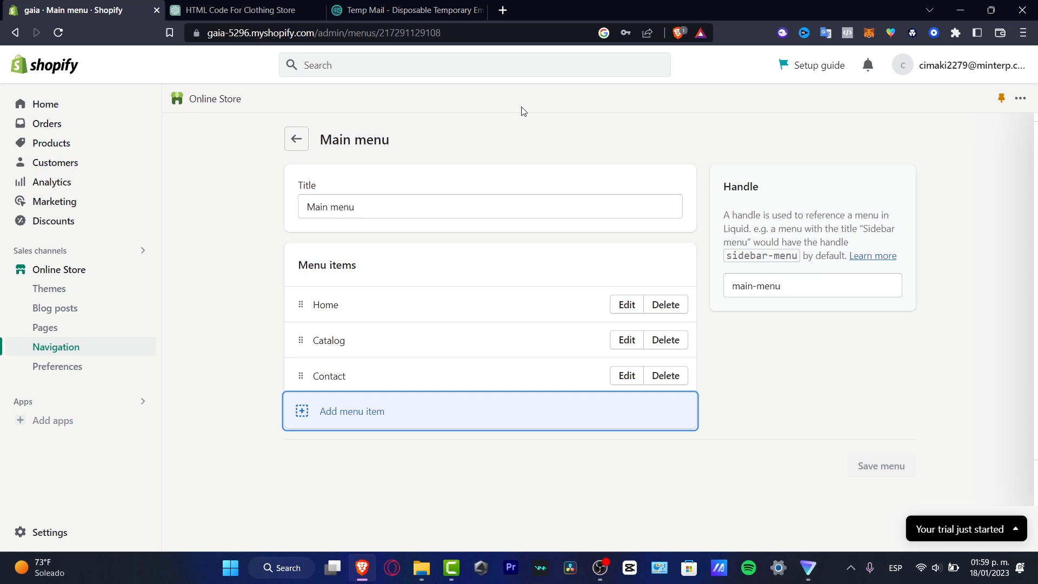
From Navigation, go to Pages and open the Introduction page live on the gaia storefront
left_click(296, 139)
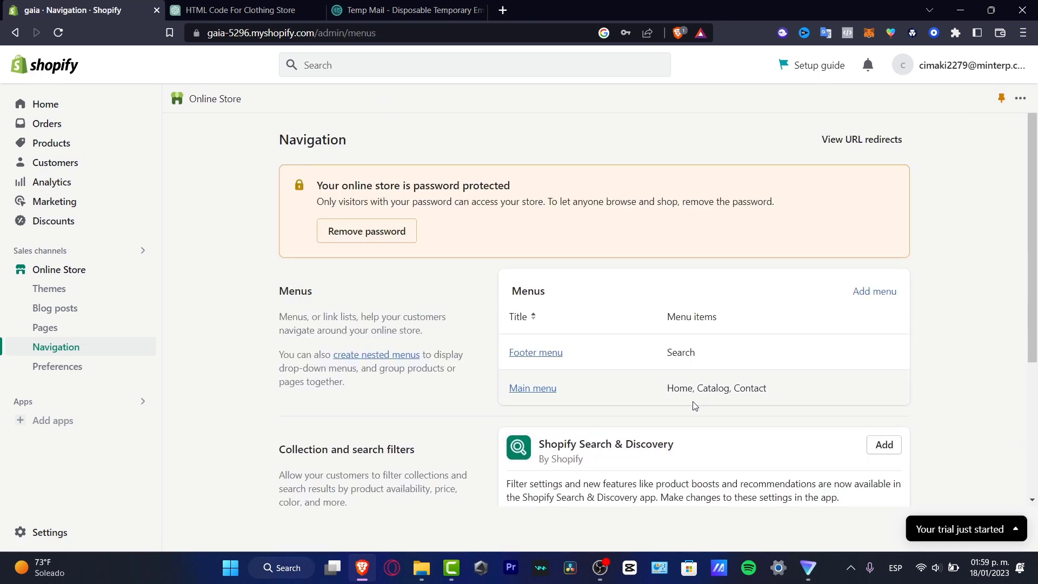
mouse_move(770, 407)
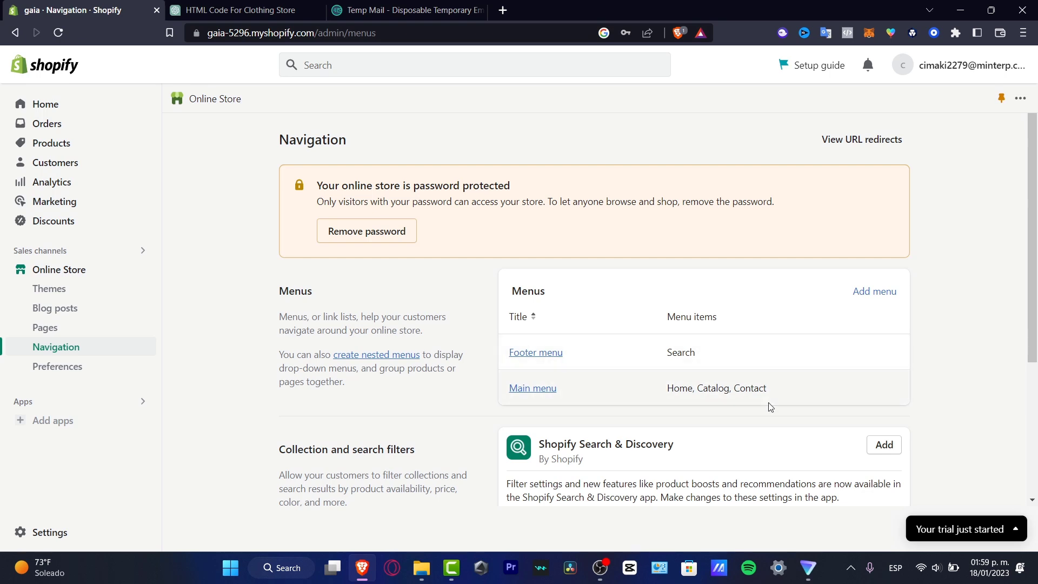
scroll("down", 3)
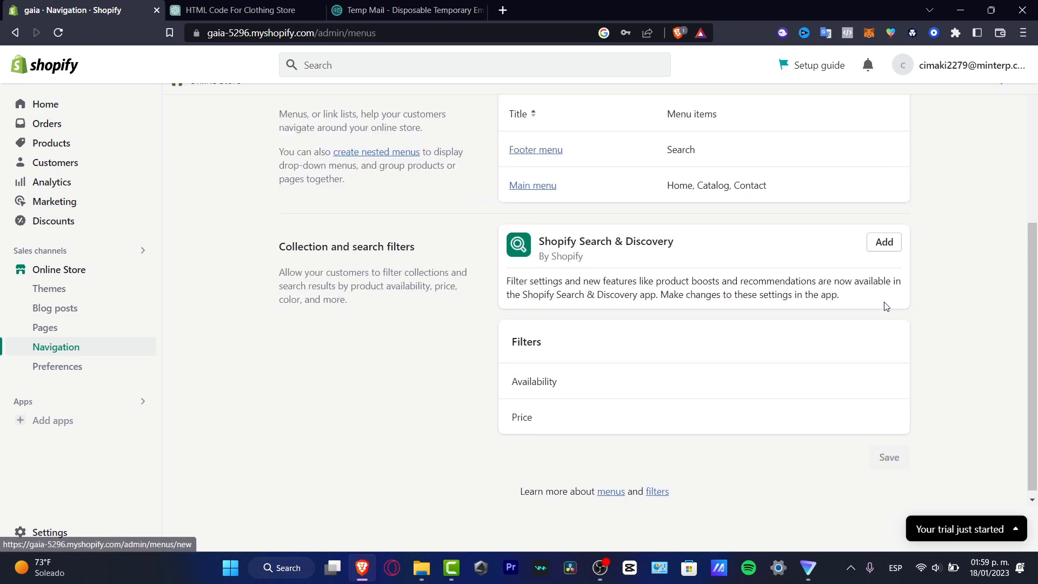
left_click(45, 327)
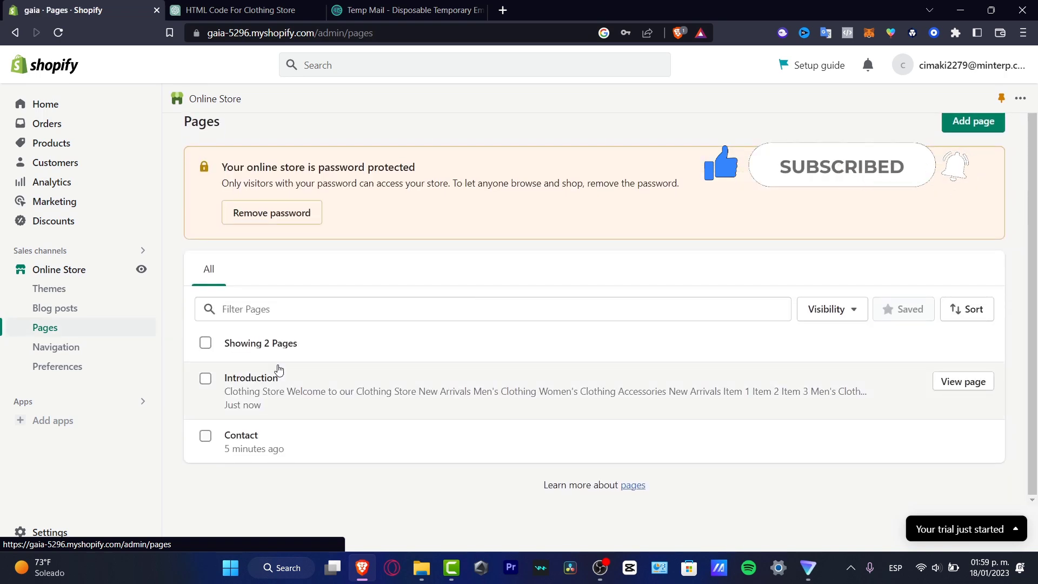
left_click(963, 381)
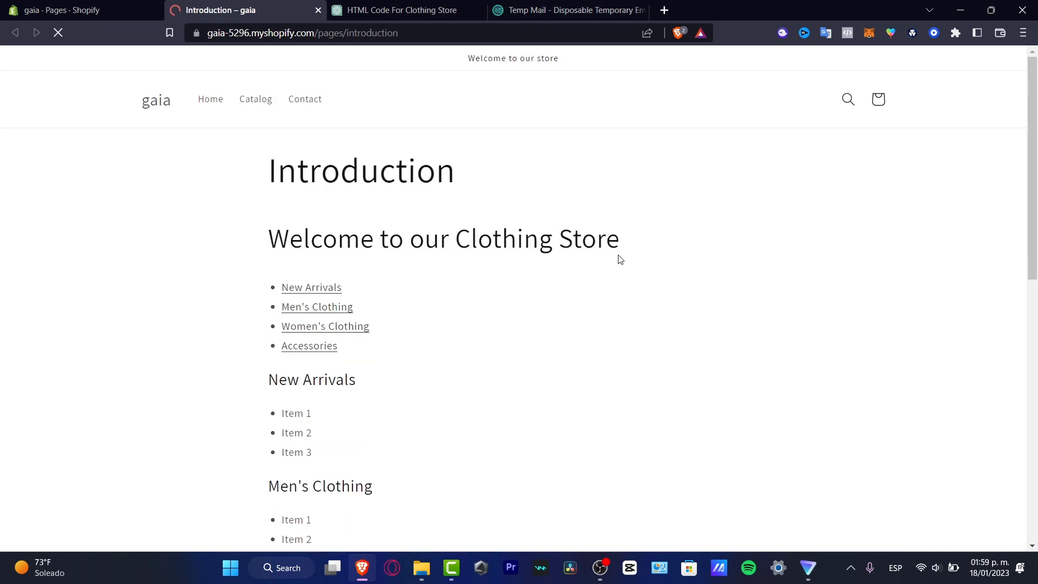